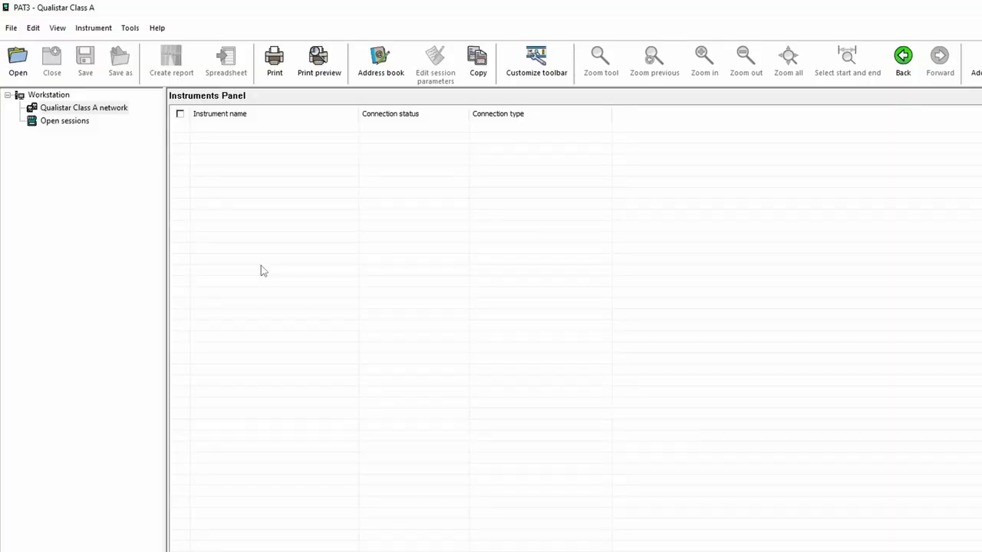
pyautogui.moveTo(129, 138)
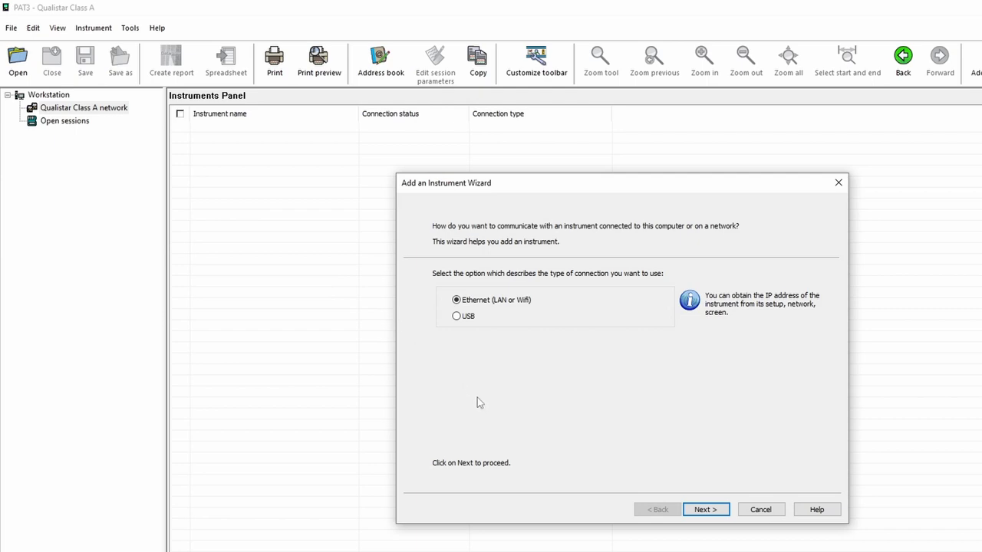
pyautogui.moveTo(514, 315)
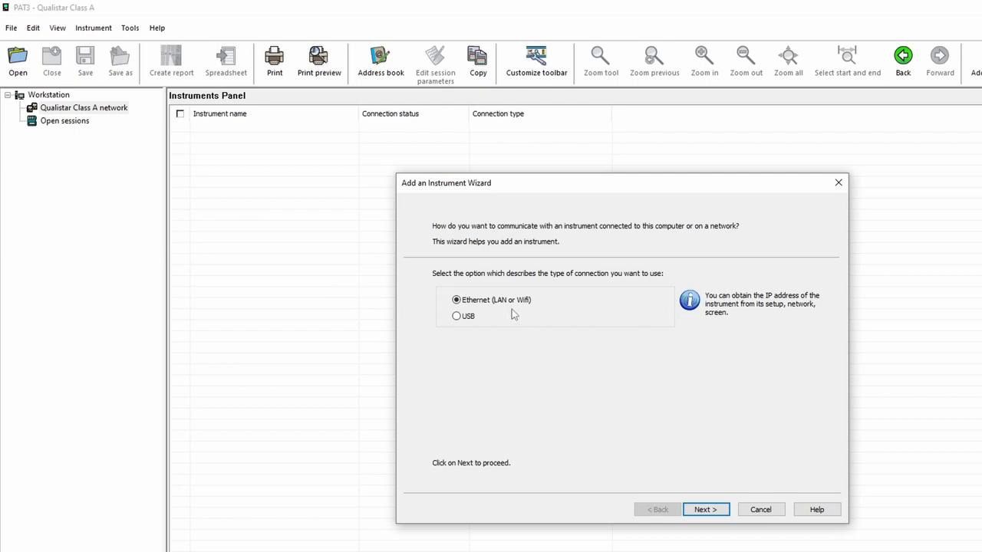
# Step: Enter IP address 192.168.50.87, identify the CA8345 over Ethernet and finish the wizard
pyautogui.click(704, 509)
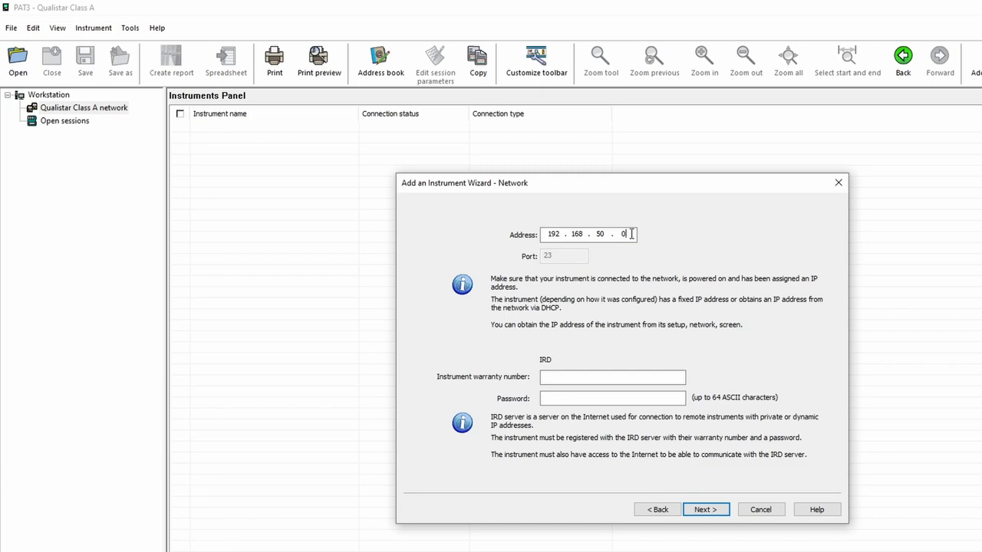
pyautogui.write('8')
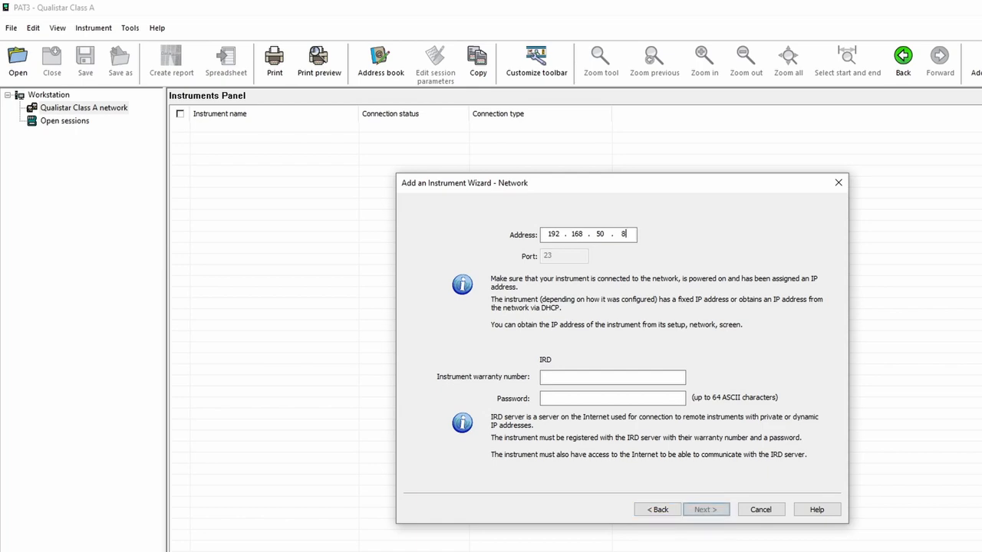
pyautogui.write('7')
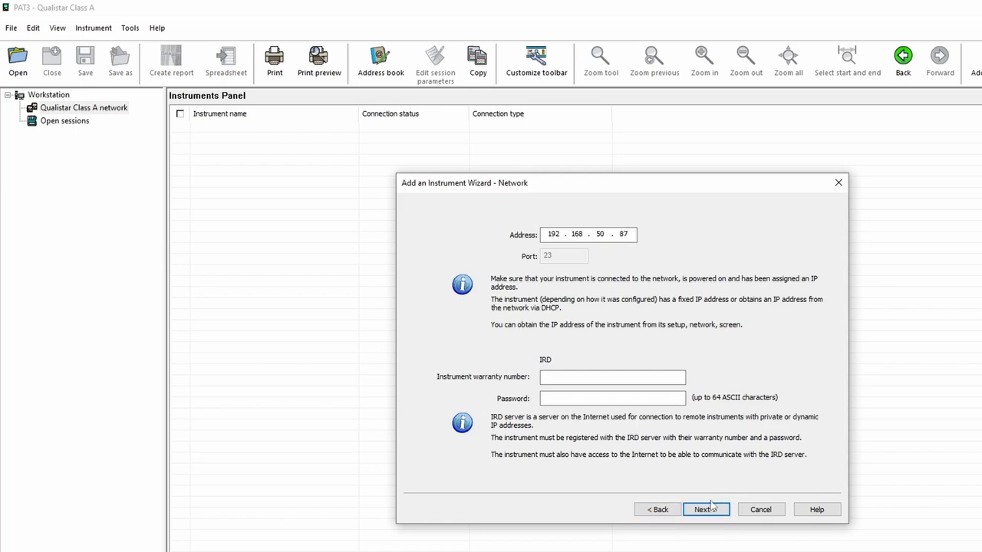
pyautogui.click(706, 509)
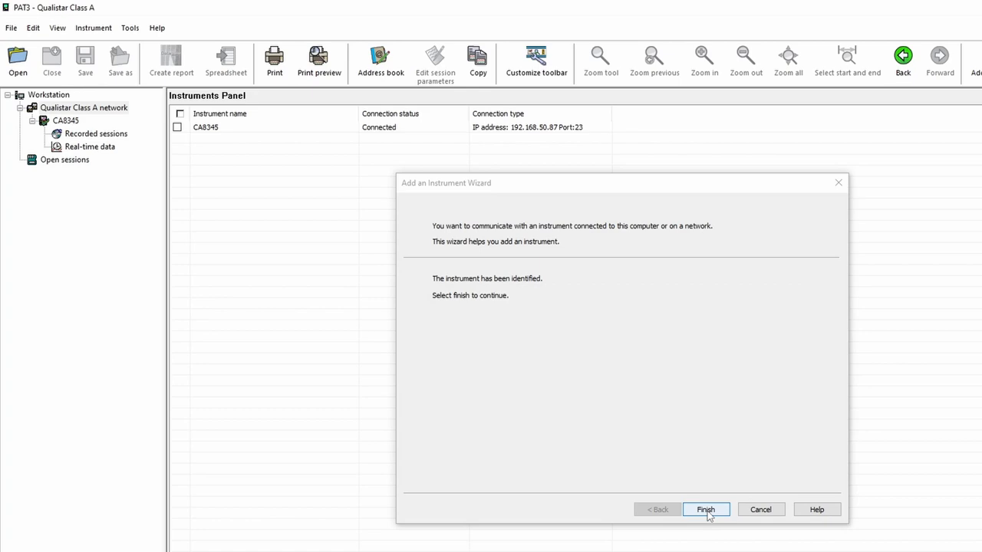
pyautogui.moveTo(469, 287)
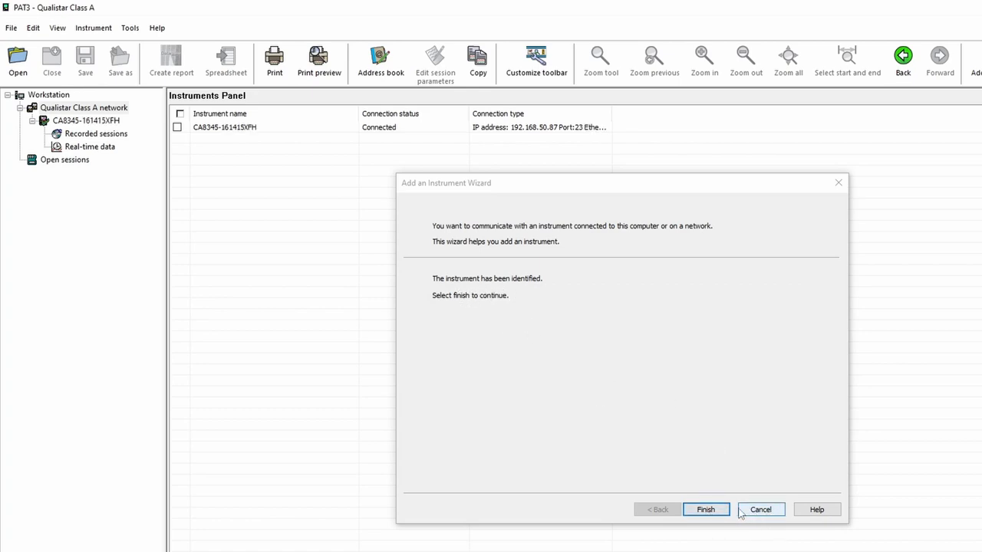
pyautogui.click(704, 509)
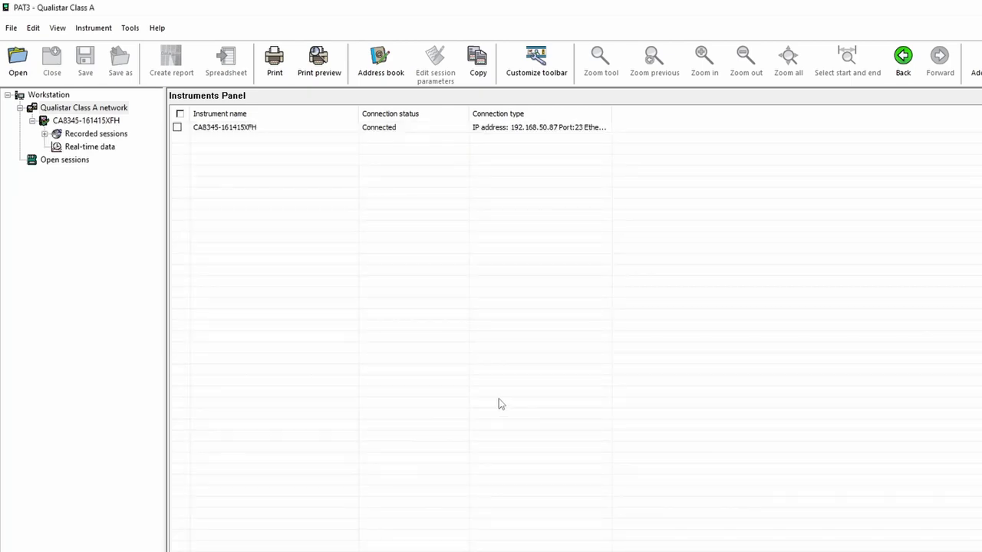
pyautogui.moveTo(51, 83)
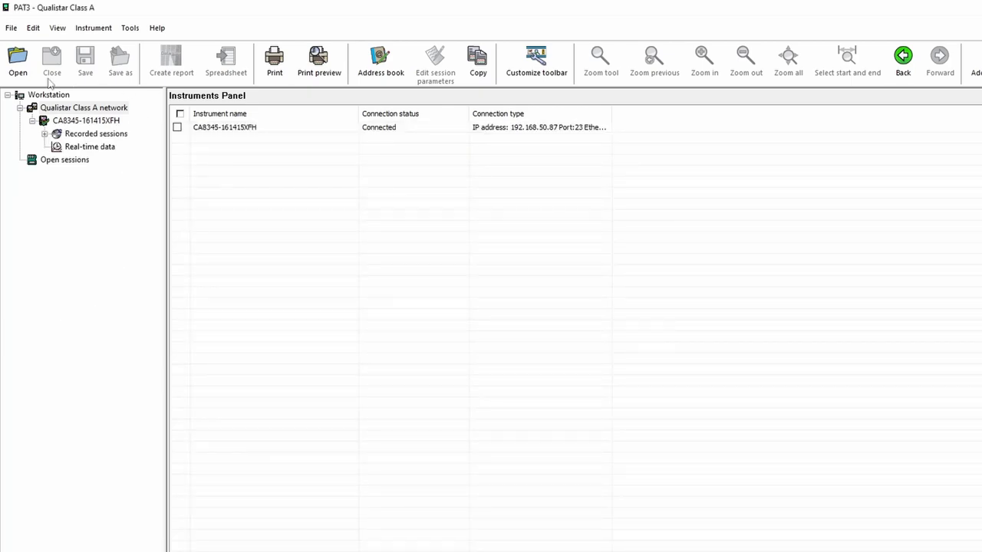
pyautogui.moveTo(141, 172)
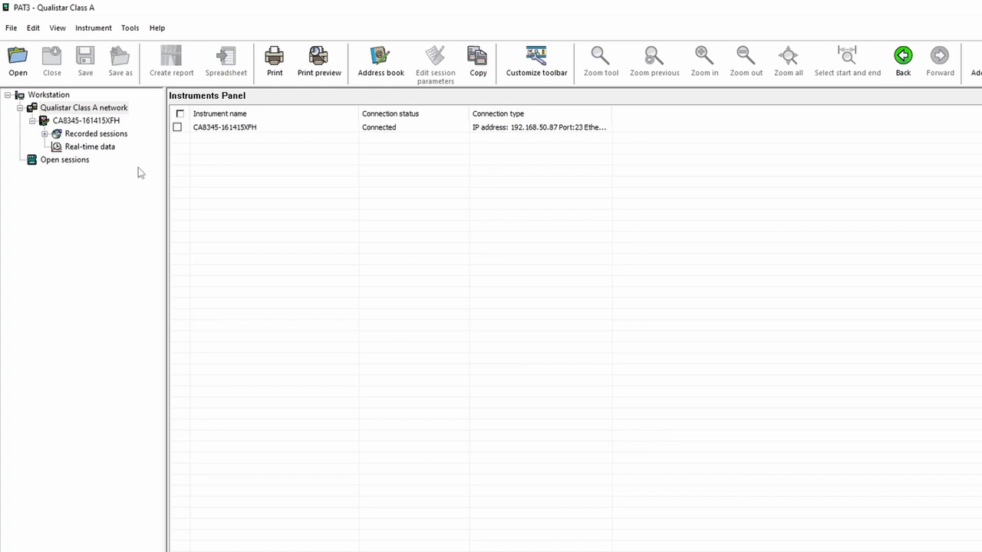
pyautogui.moveTo(408, 138)
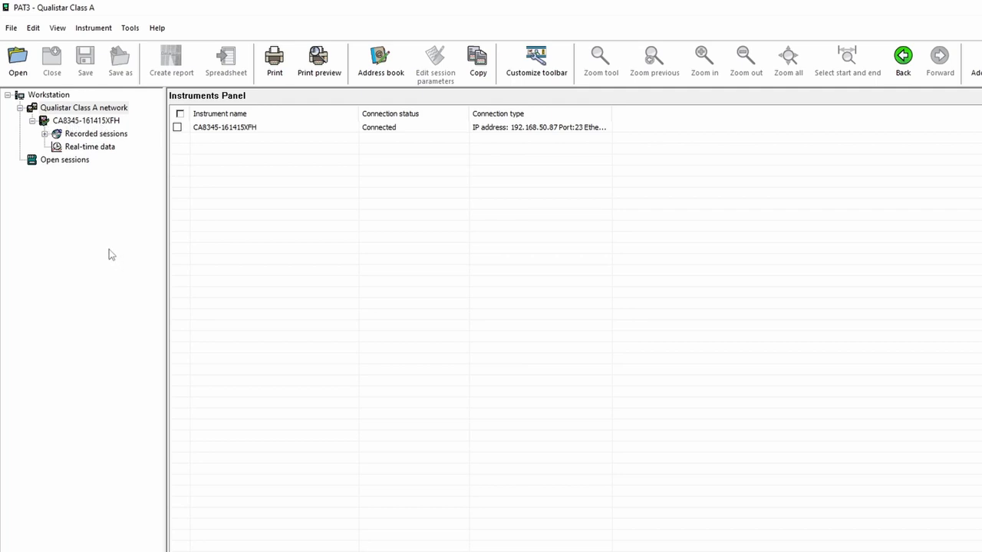
pyautogui.moveTo(98, 126)
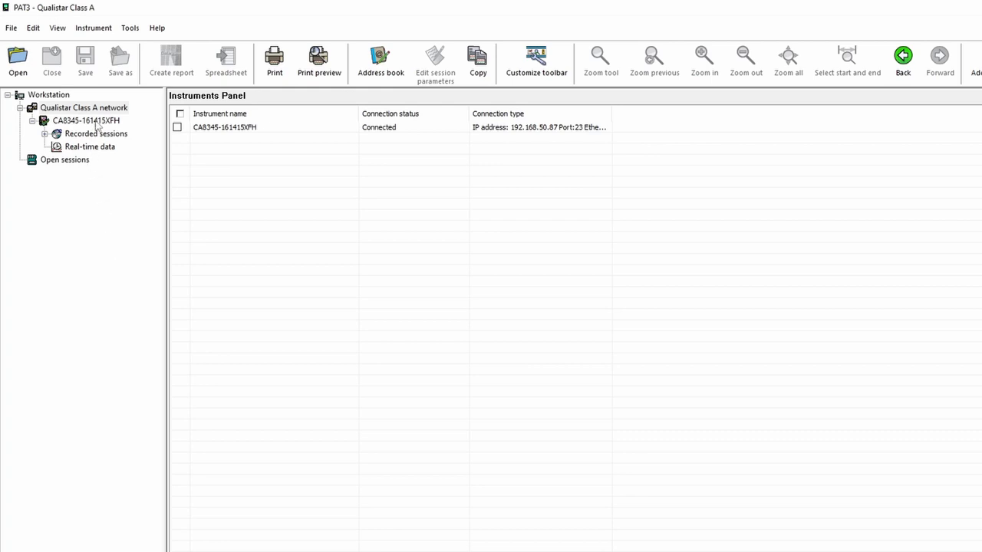
# Step: Show the CA8345 status page confirming a 2-phase 4-wire system with nothing running
pyautogui.click(86, 119)
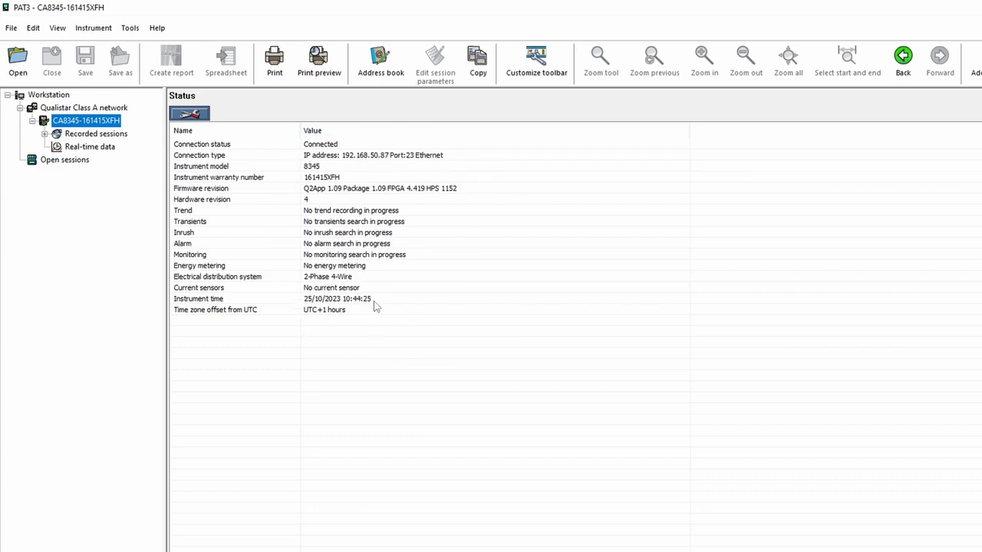
pyautogui.moveTo(160, 277)
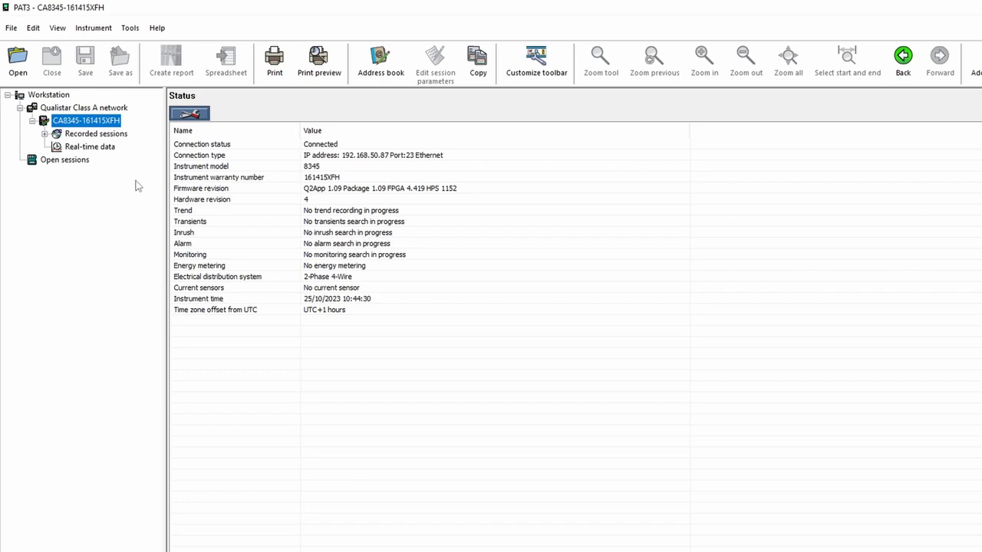
pyautogui.moveTo(117, 139)
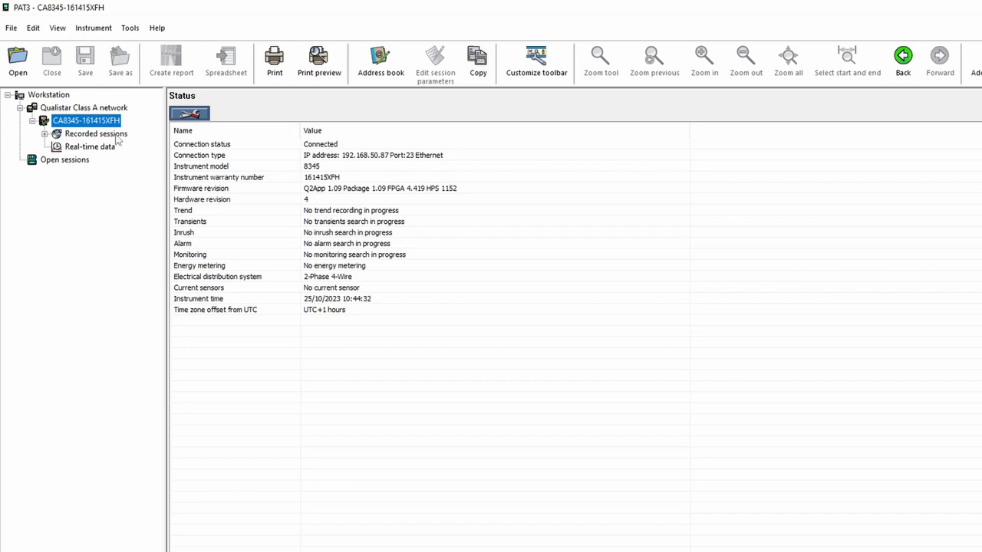
# Step: Show the recorded sessions list (alarm, inrush, photo, transients, trend) and peek at its session types
pyautogui.click(95, 133)
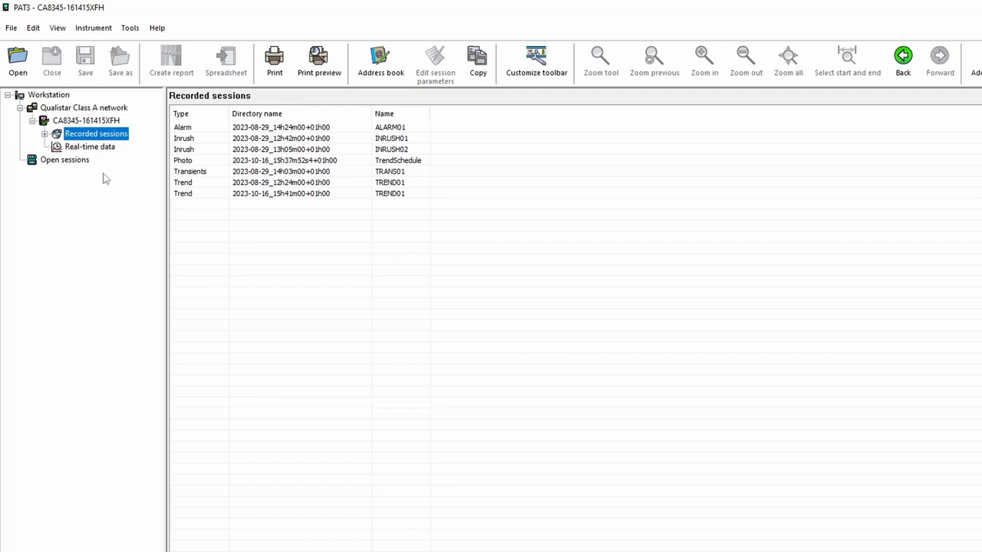
pyautogui.moveTo(444, 157)
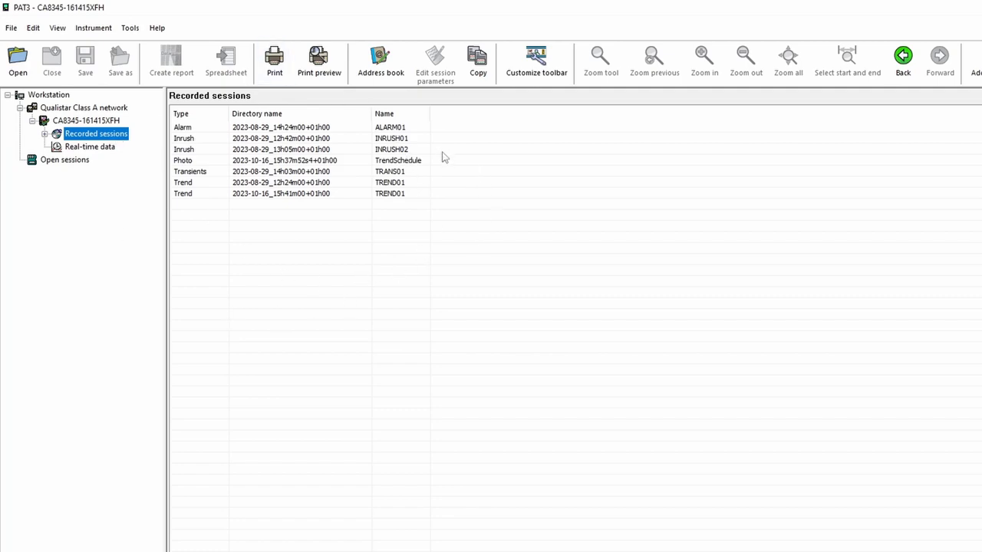
pyautogui.moveTo(38, 163)
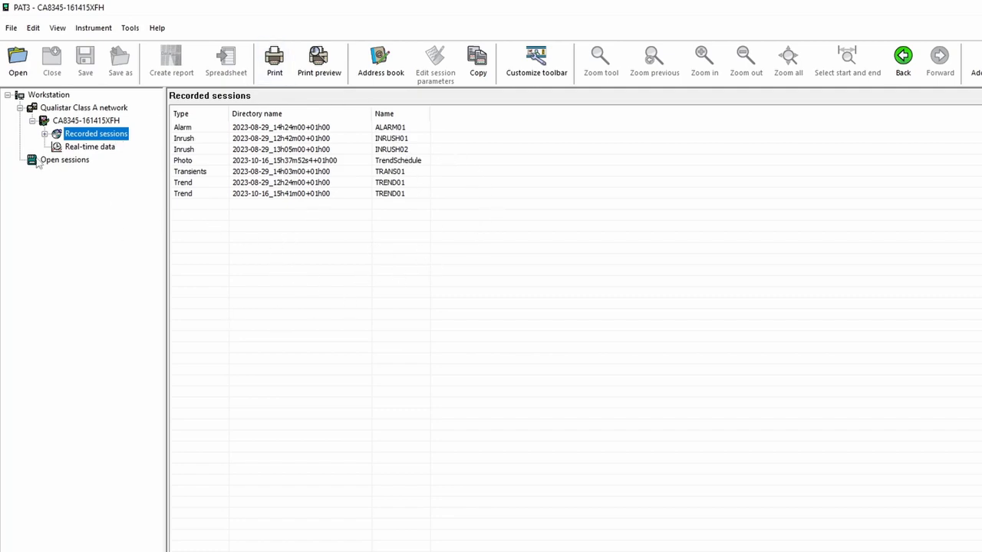
pyautogui.click(44, 134)
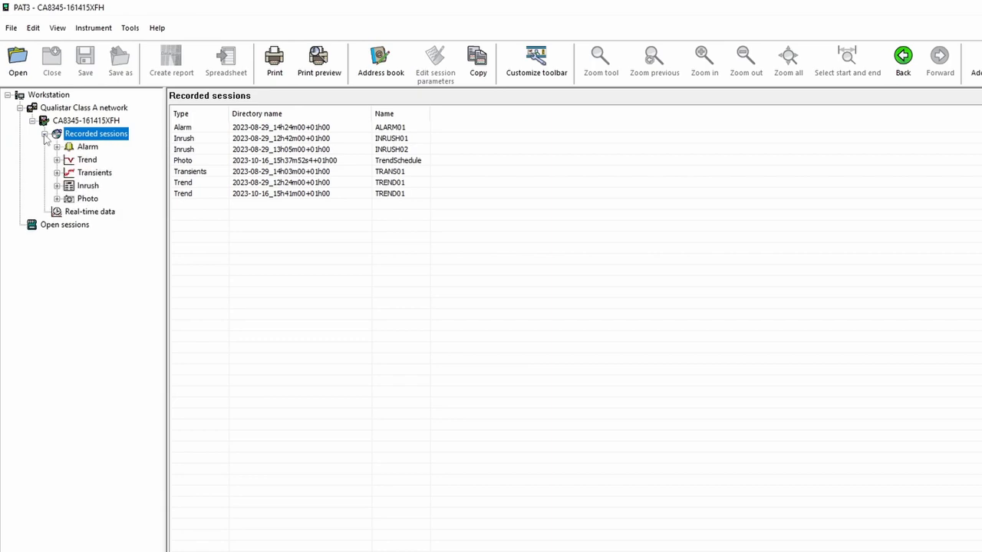
pyautogui.click(57, 160)
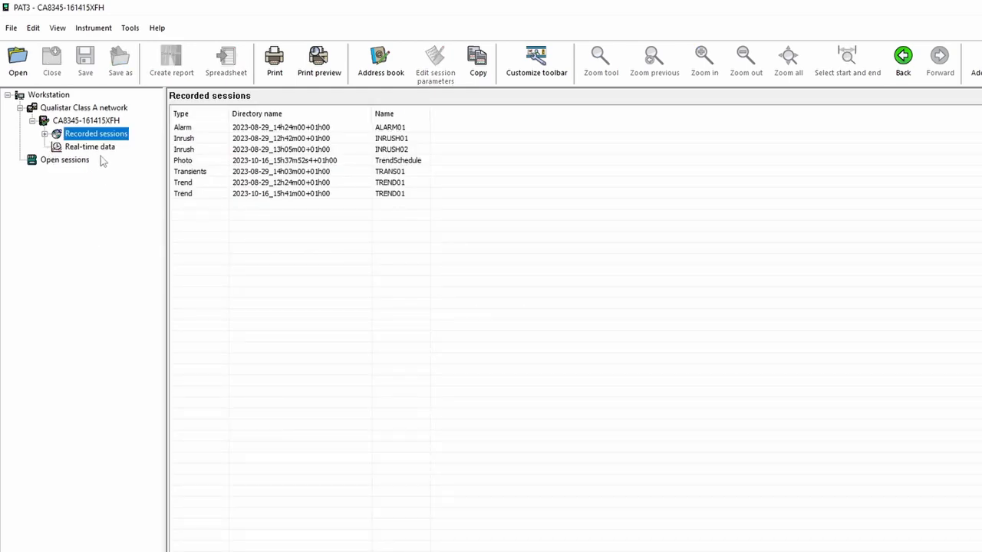
# Step: Display the CA8345 real-time waveforms with all voltage and current channels reading 0
pyautogui.click(89, 147)
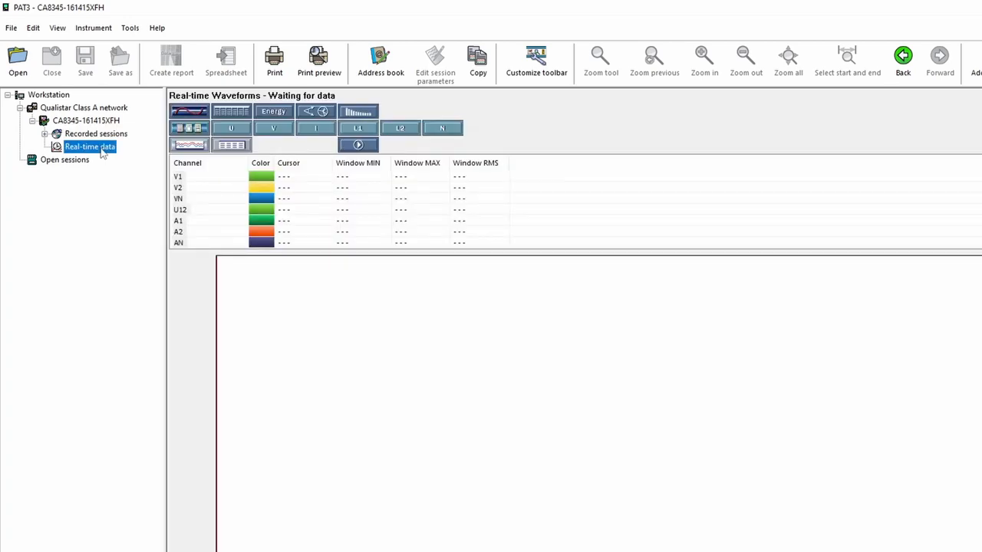
pyautogui.click(355, 144)
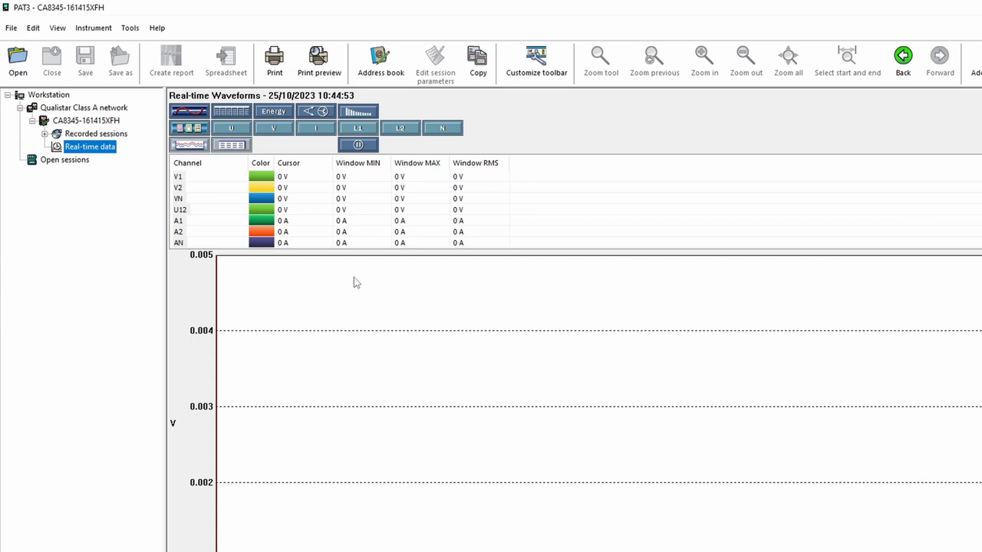
pyautogui.moveTo(310, 249)
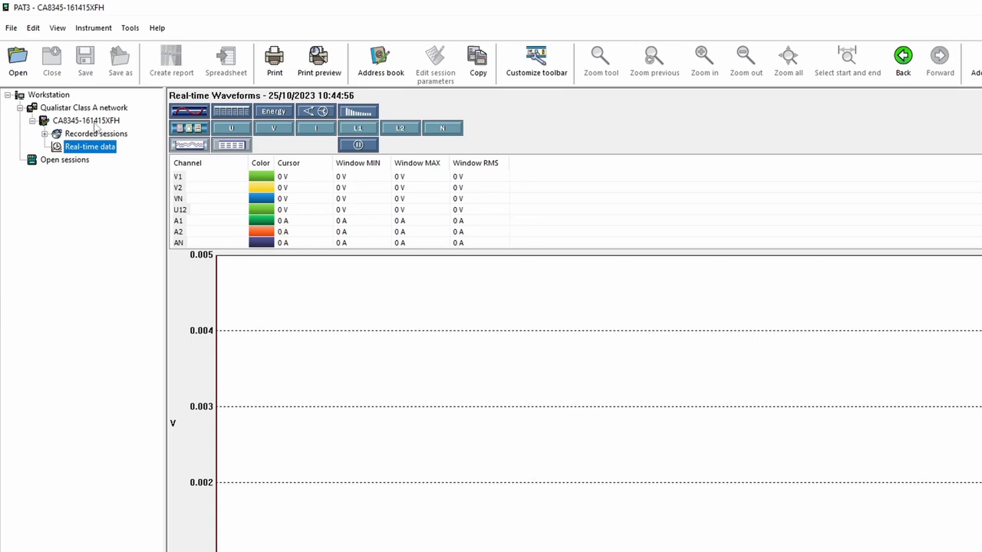
# Step: Return to the CA8345 status overview and bring up its Configure Instrument window
pyautogui.click(86, 120)
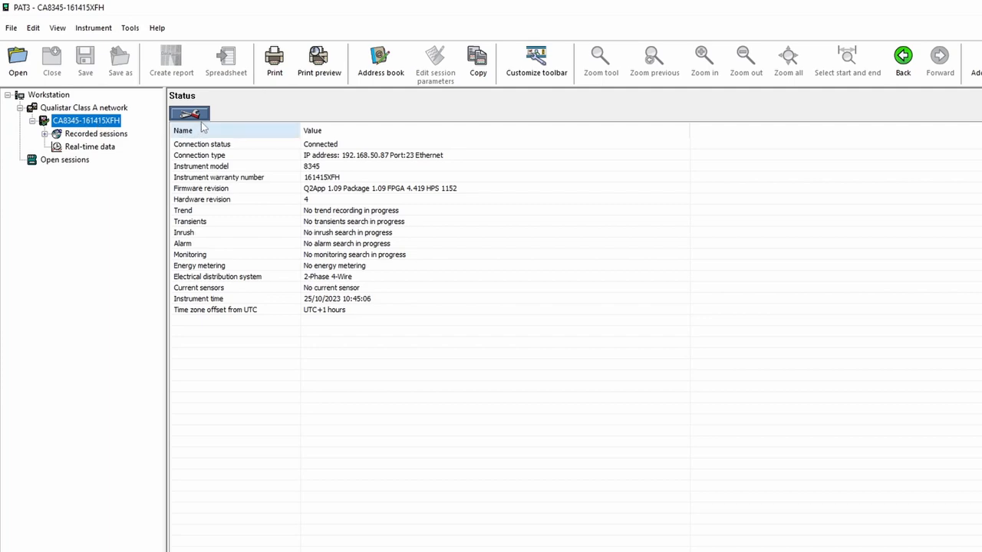
pyautogui.moveTo(191, 115)
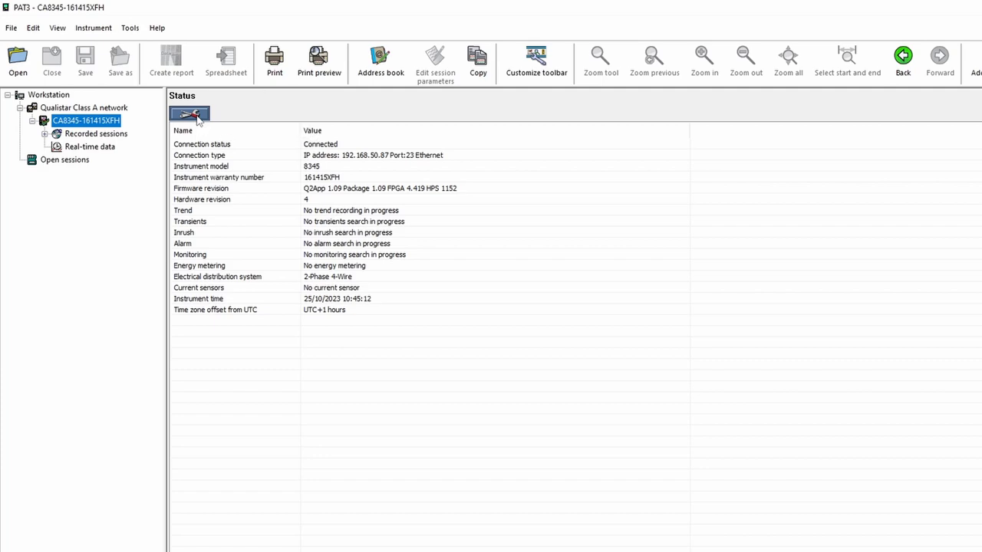
pyautogui.click(190, 113)
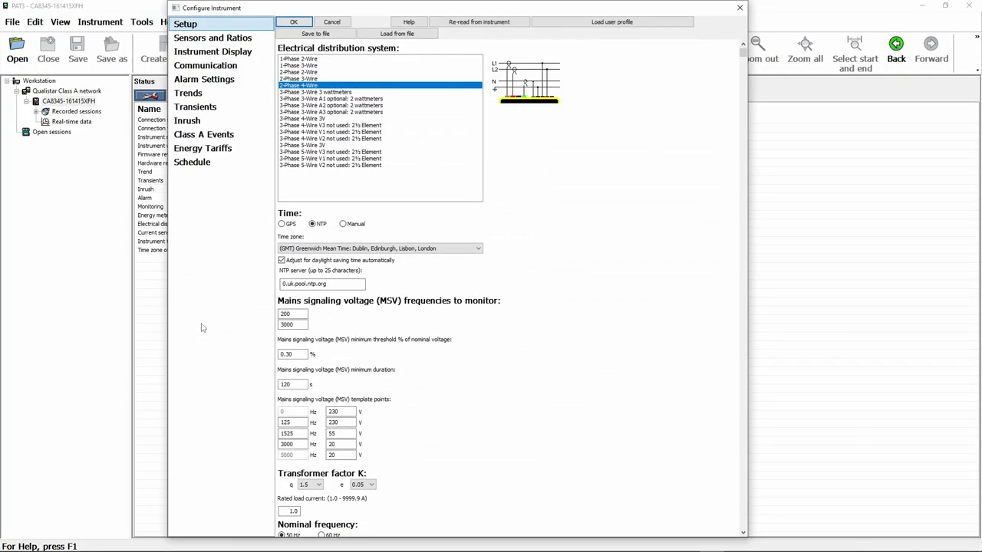
pyautogui.moveTo(685, 238)
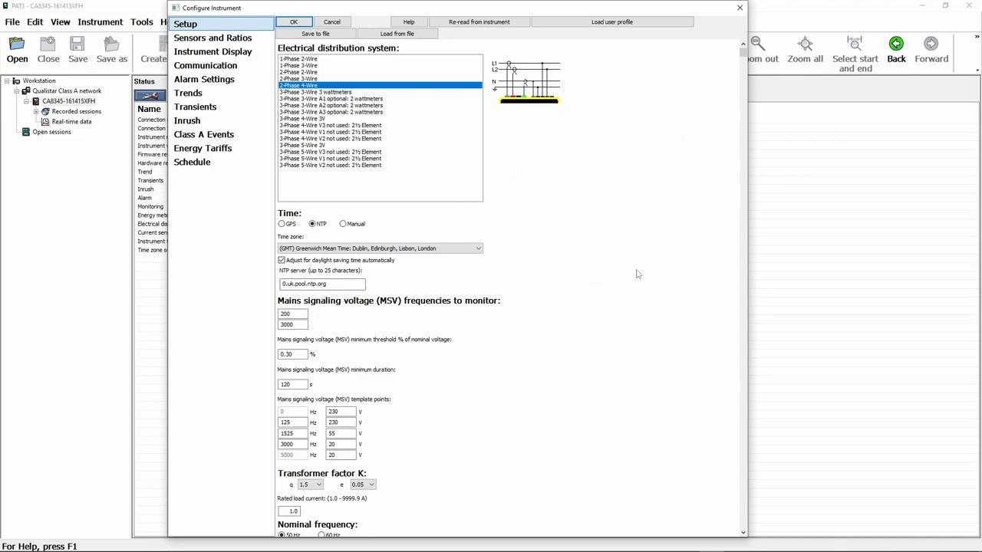
pyautogui.scroll(-3)
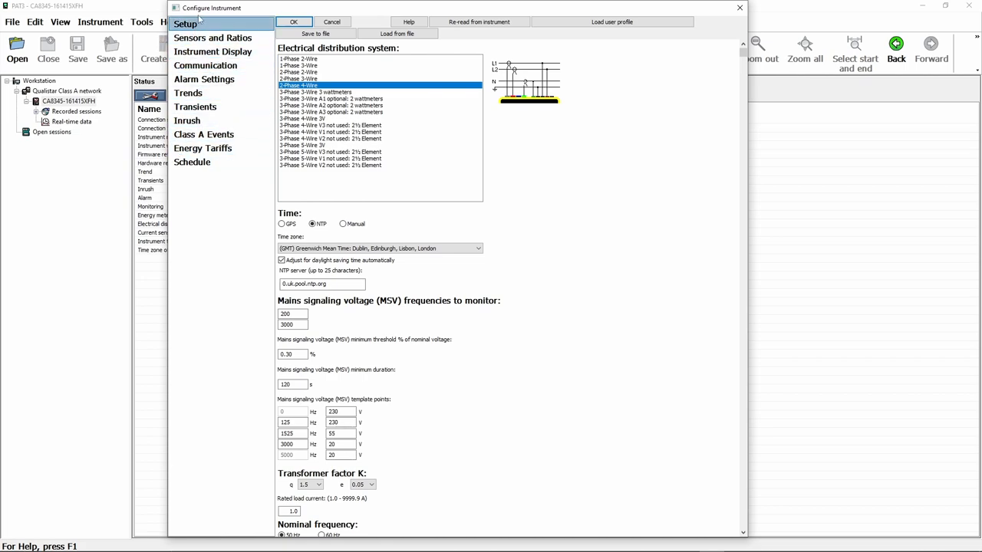
pyautogui.moveTo(606, 196)
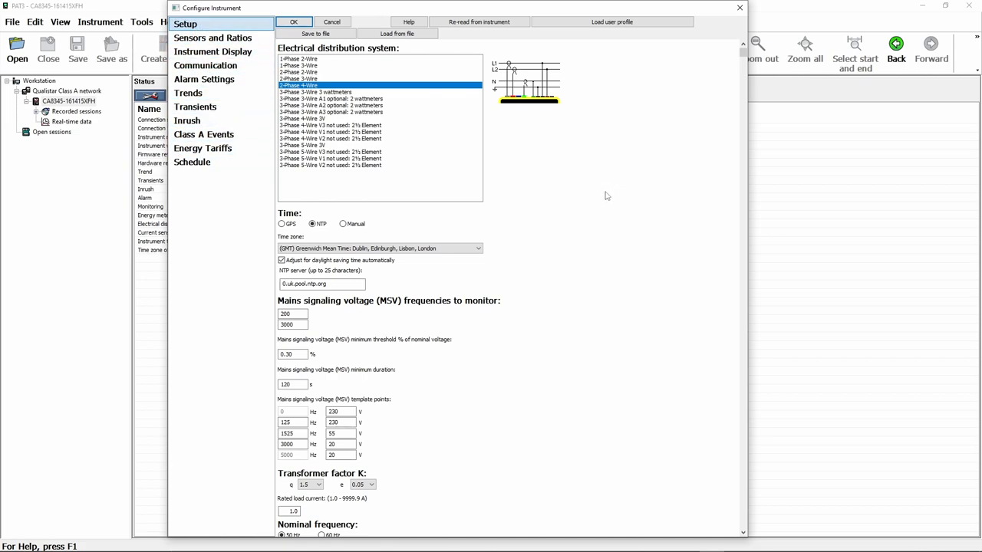
pyautogui.moveTo(592, 189)
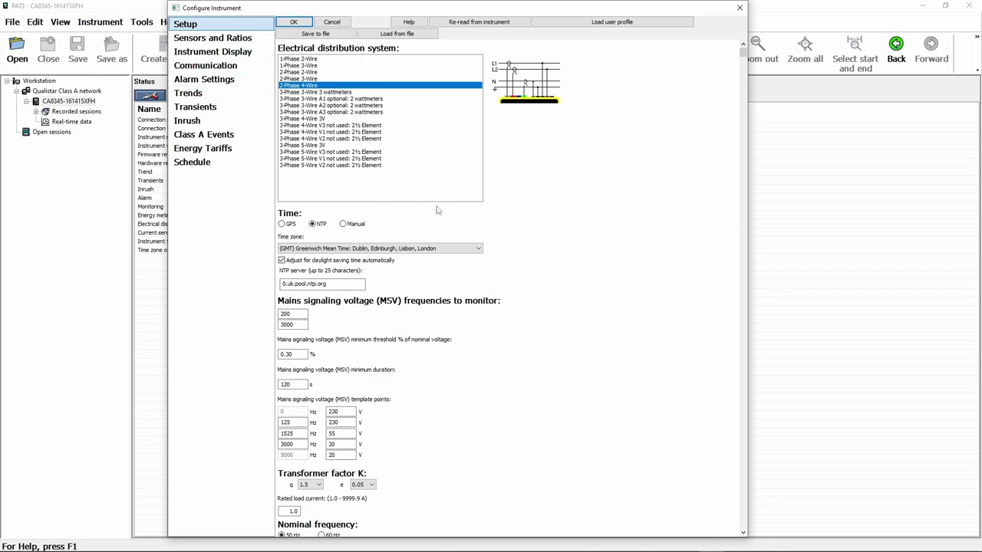
pyautogui.moveTo(460, 152)
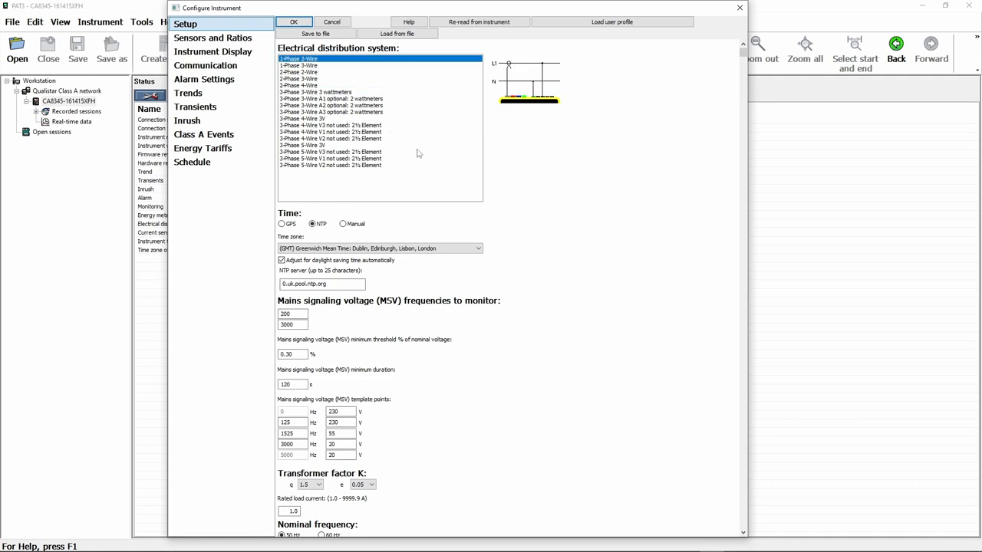
pyautogui.moveTo(591, 104)
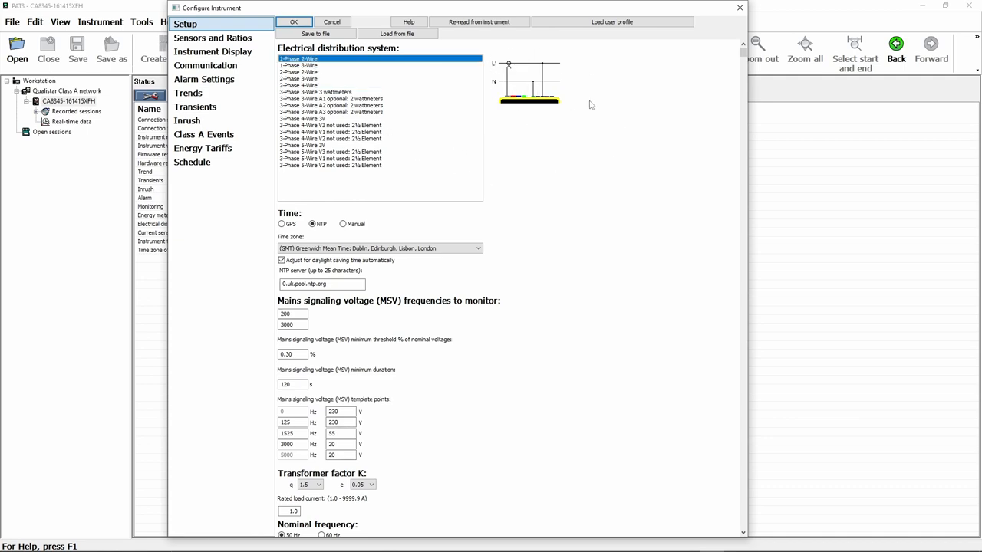
pyautogui.moveTo(494, 141)
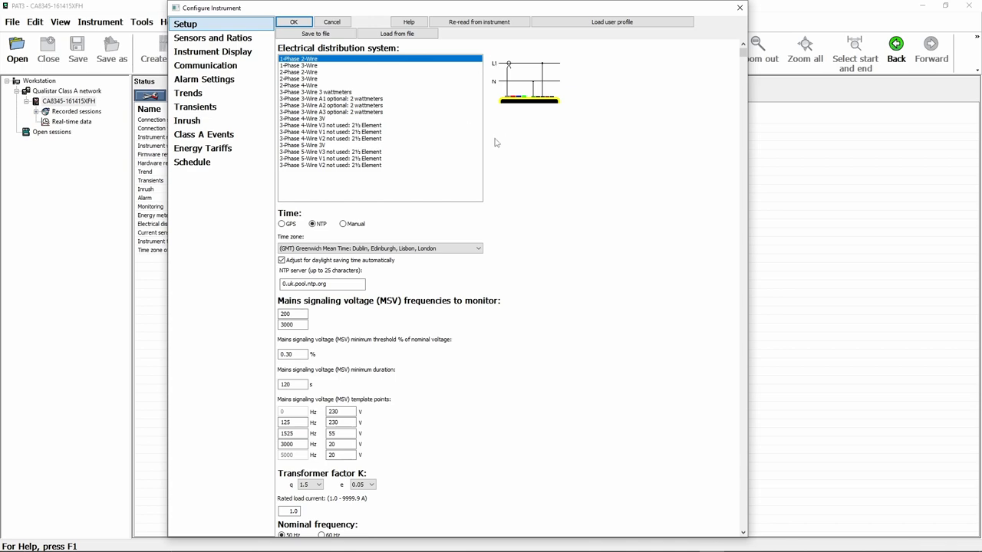
pyautogui.moveTo(470, 122)
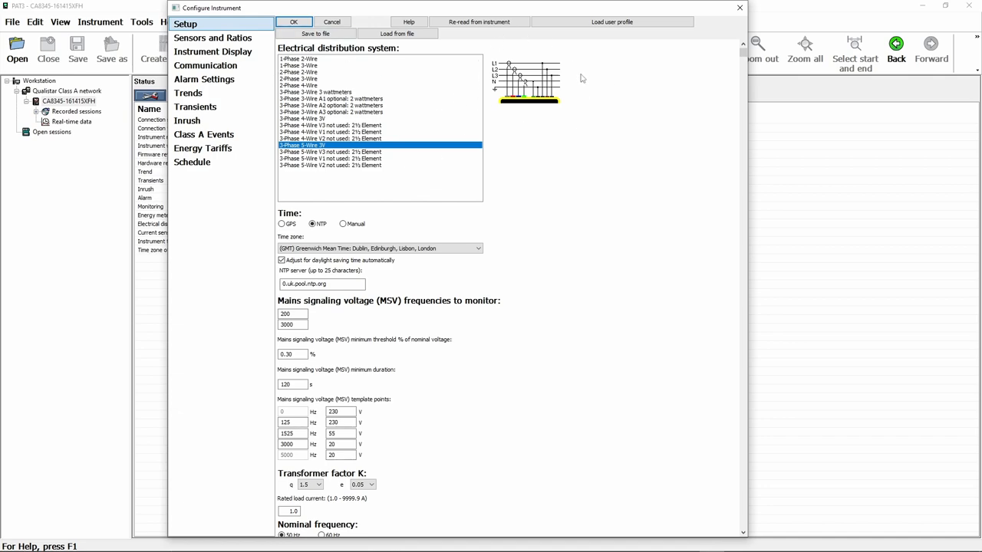
pyautogui.moveTo(506, 233)
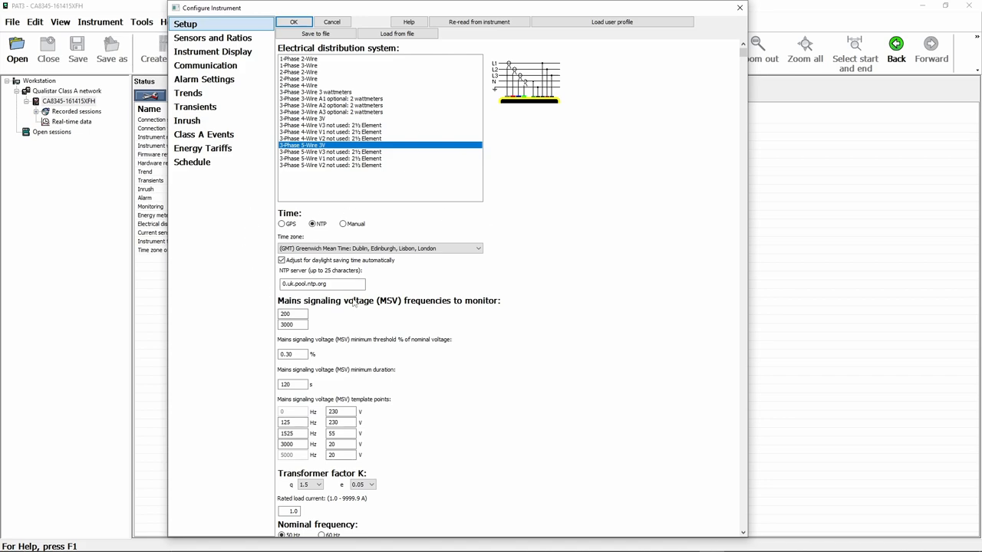
pyautogui.moveTo(267, 264)
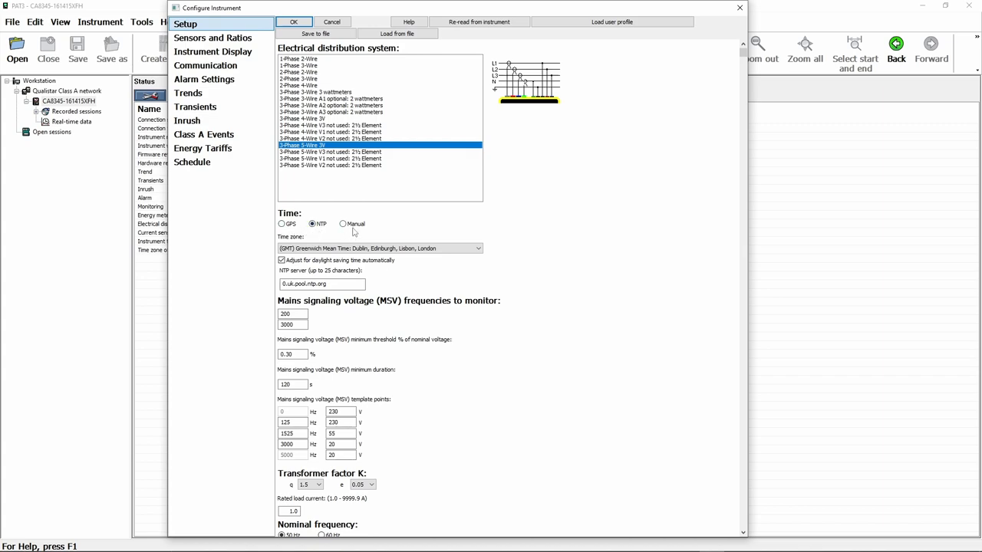
pyautogui.moveTo(563, 263)
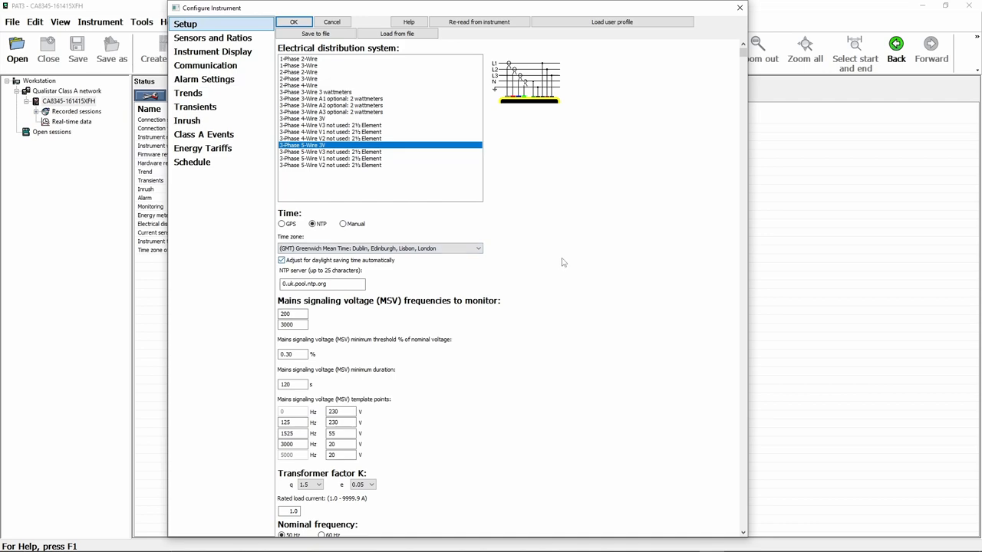
pyautogui.moveTo(559, 260)
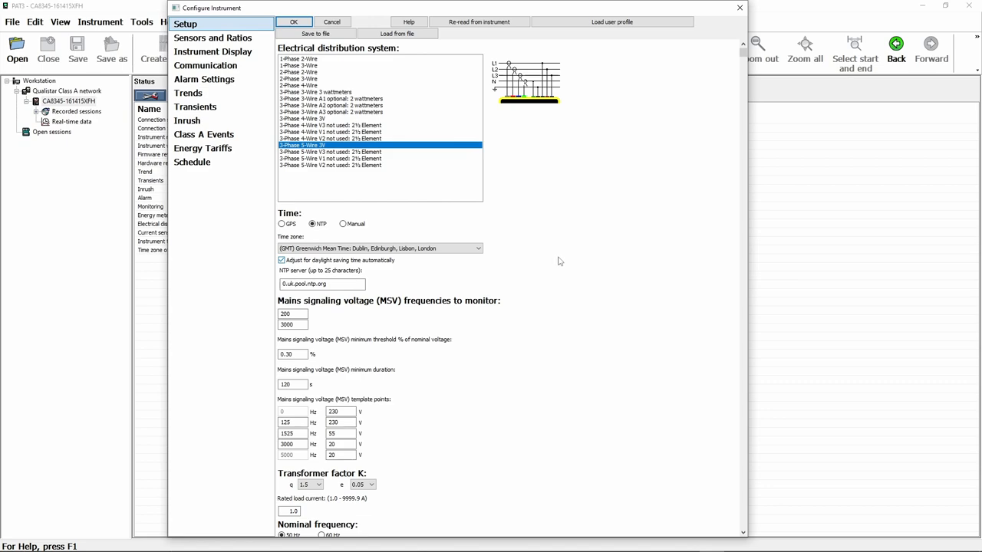
pyautogui.scroll(-3)
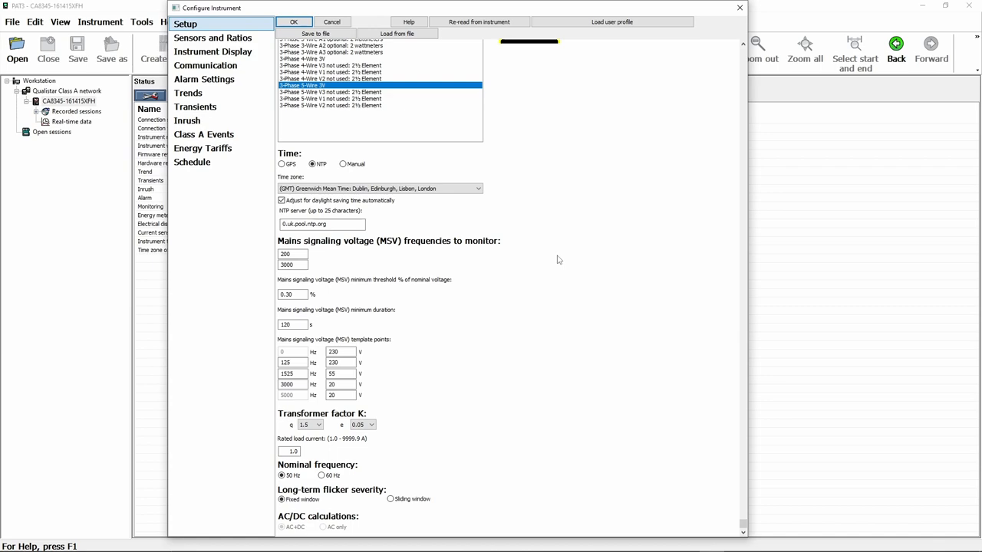
pyautogui.moveTo(539, 257)
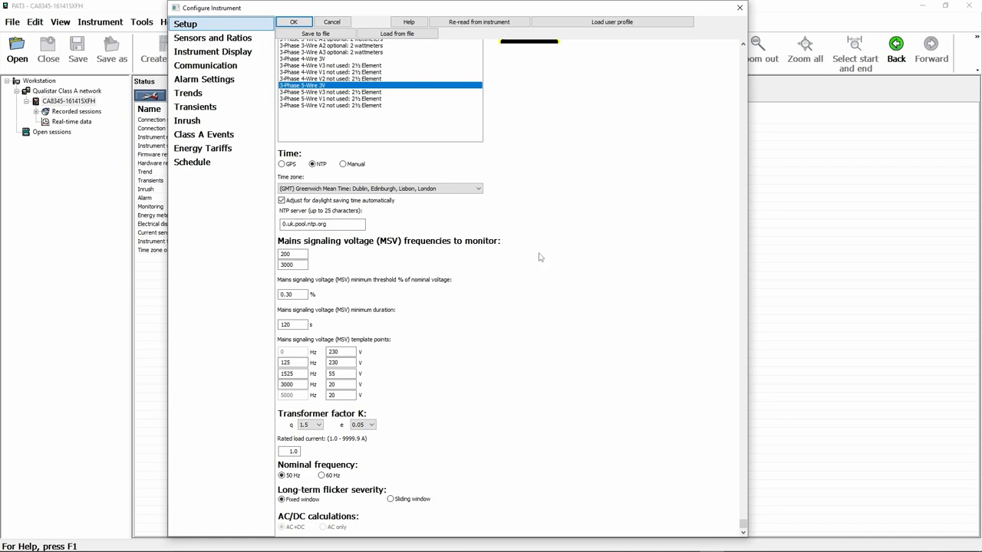
pyautogui.moveTo(516, 427)
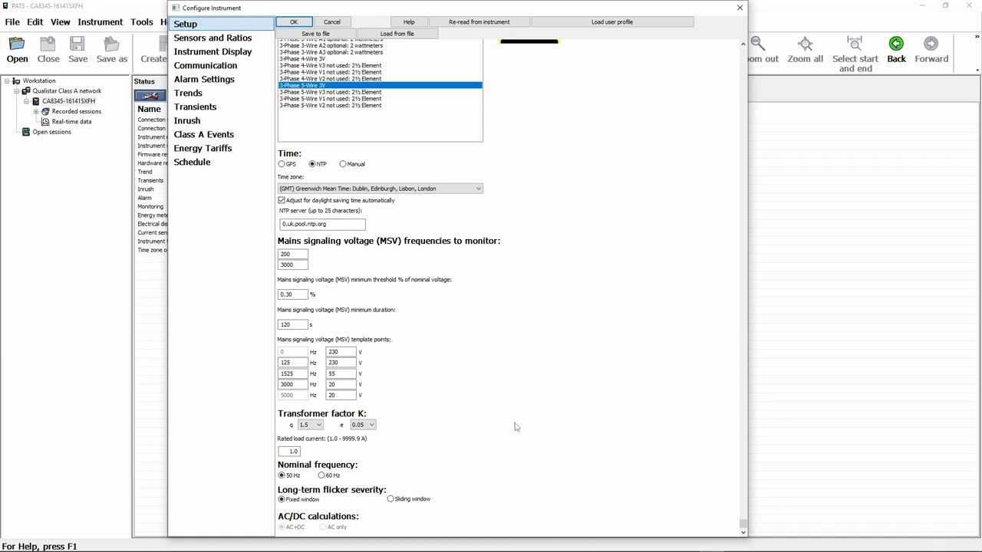
pyautogui.moveTo(527, 484)
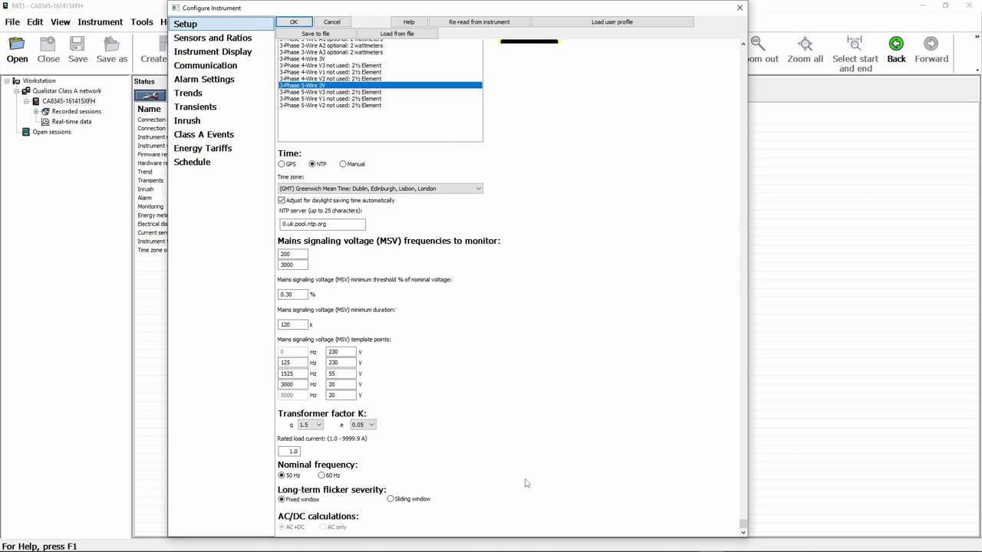
pyautogui.moveTo(580, 336)
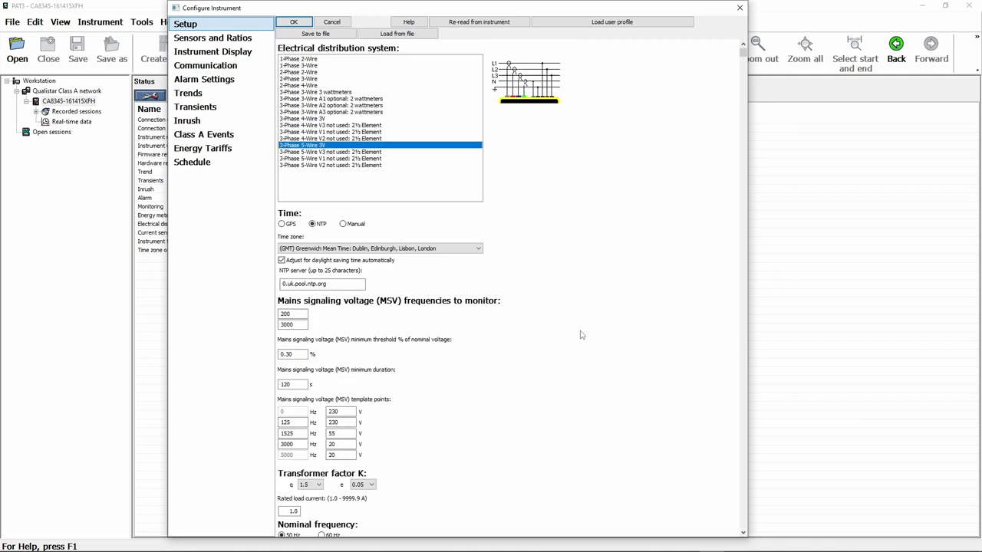
pyautogui.moveTo(211, 36)
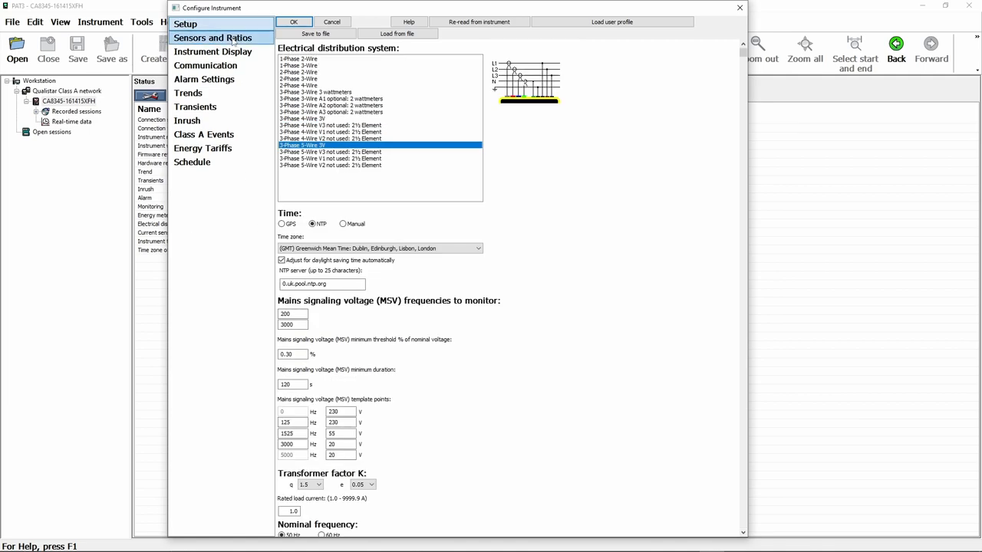
pyautogui.click(212, 37)
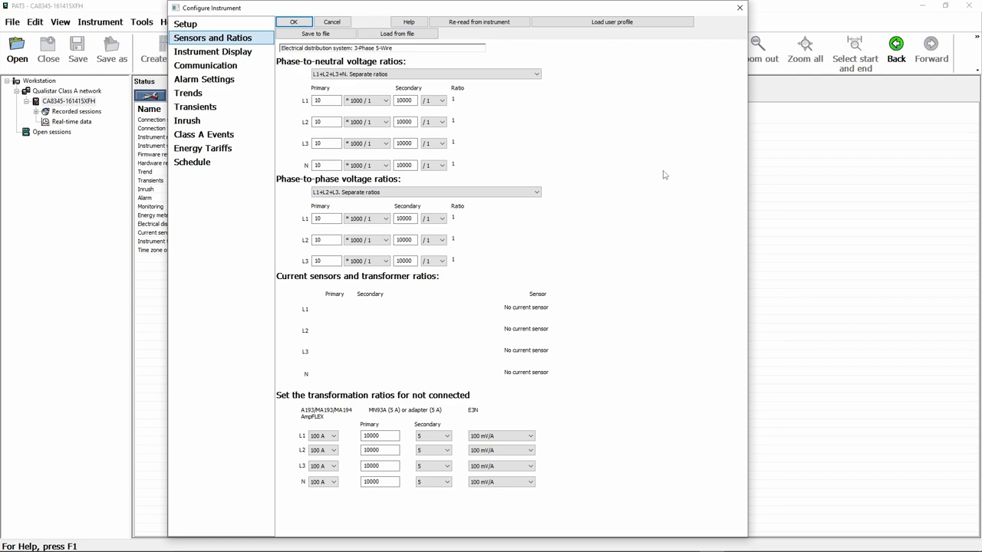
pyautogui.moveTo(589, 90)
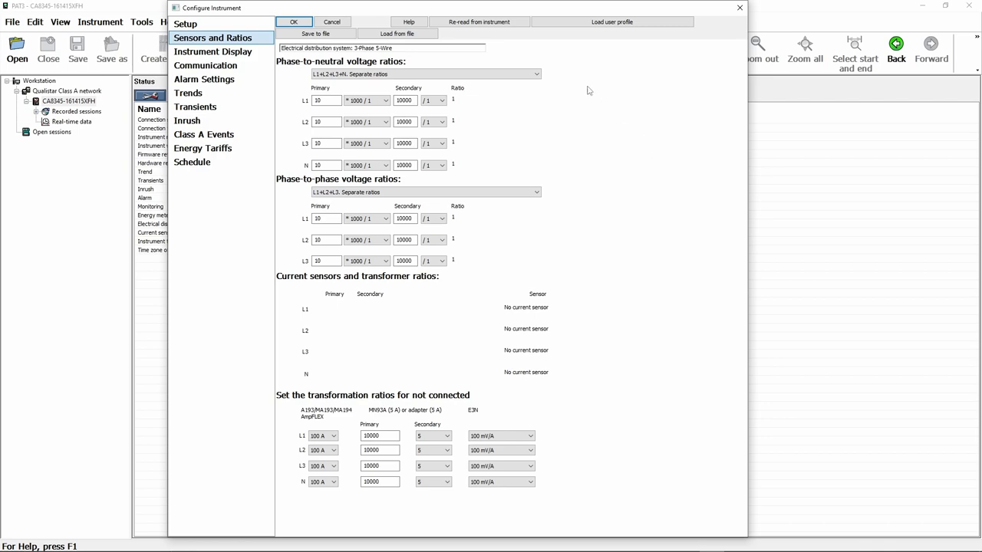
pyautogui.moveTo(654, 283)
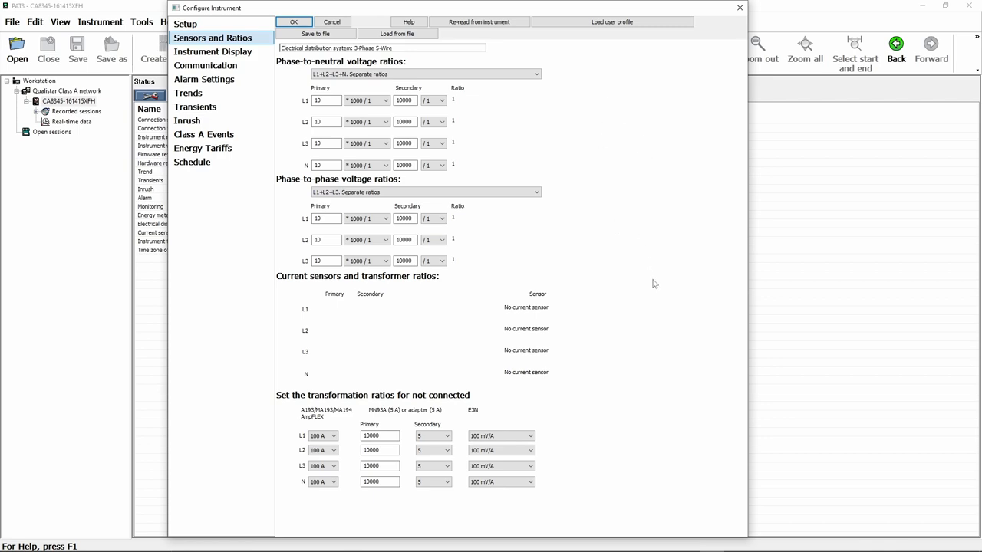
pyautogui.moveTo(675, 284)
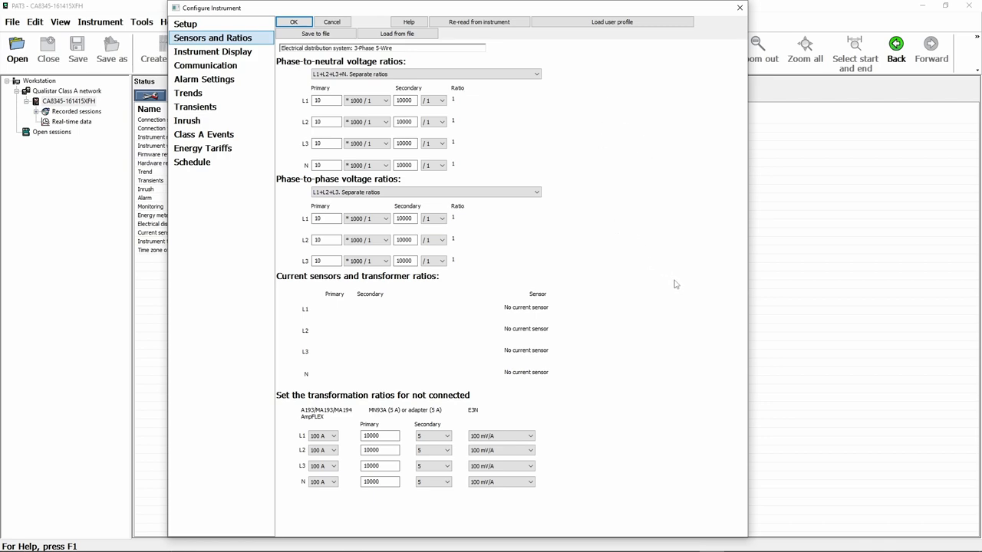
pyautogui.moveTo(411, 306)
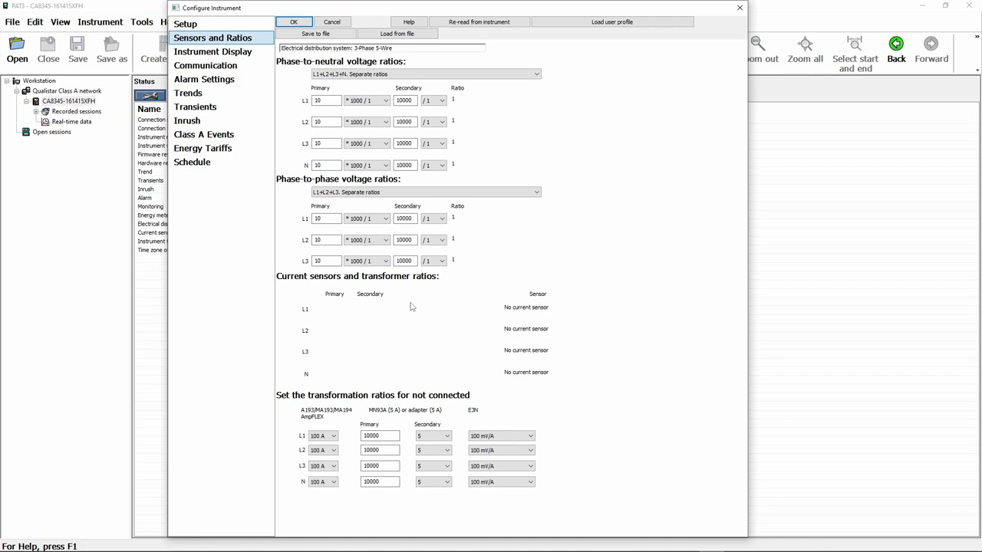
pyautogui.moveTo(586, 310)
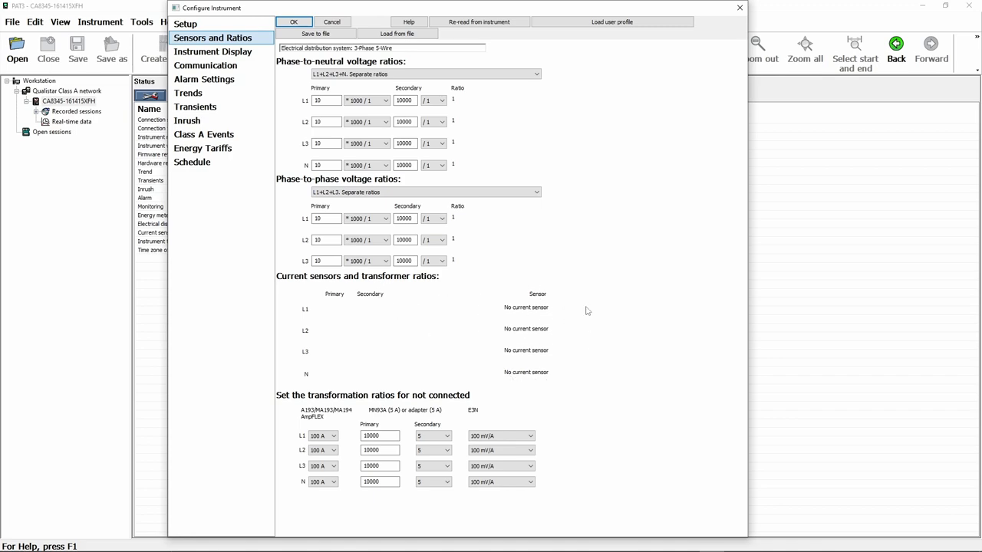
pyautogui.moveTo(586, 299)
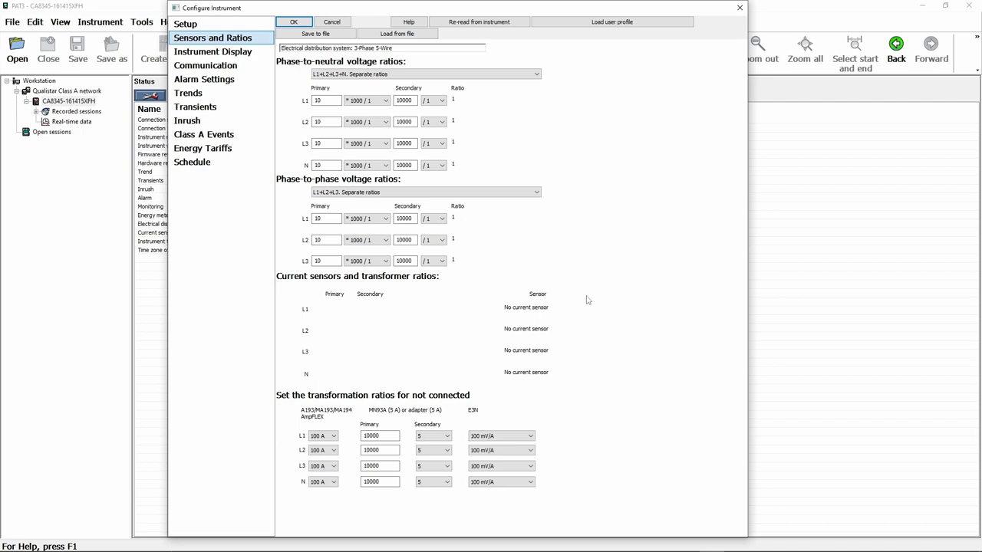
pyautogui.moveTo(596, 439)
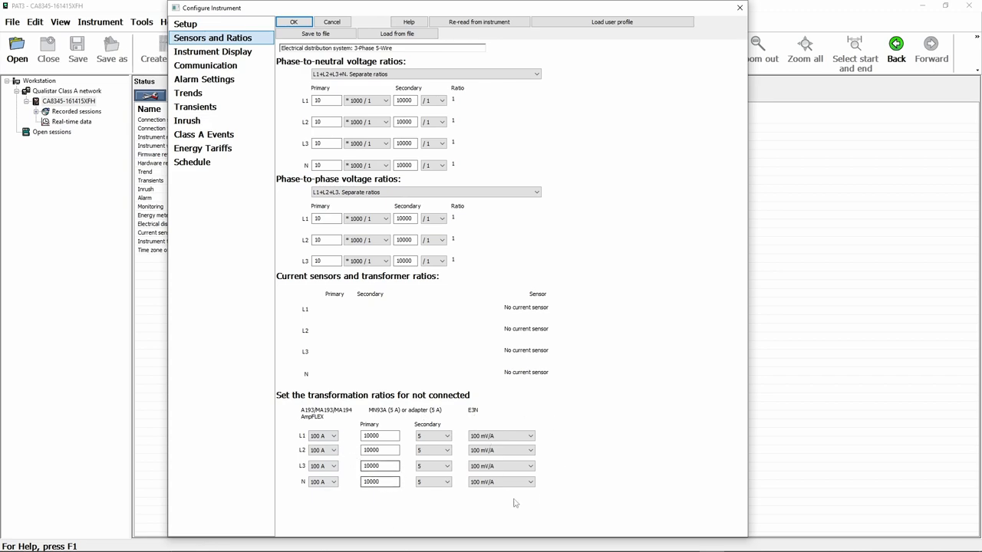
# Step: Switch from Sensors and Ratios to the Instrument Display page with clock, language and brightness settings
pyautogui.click(212, 52)
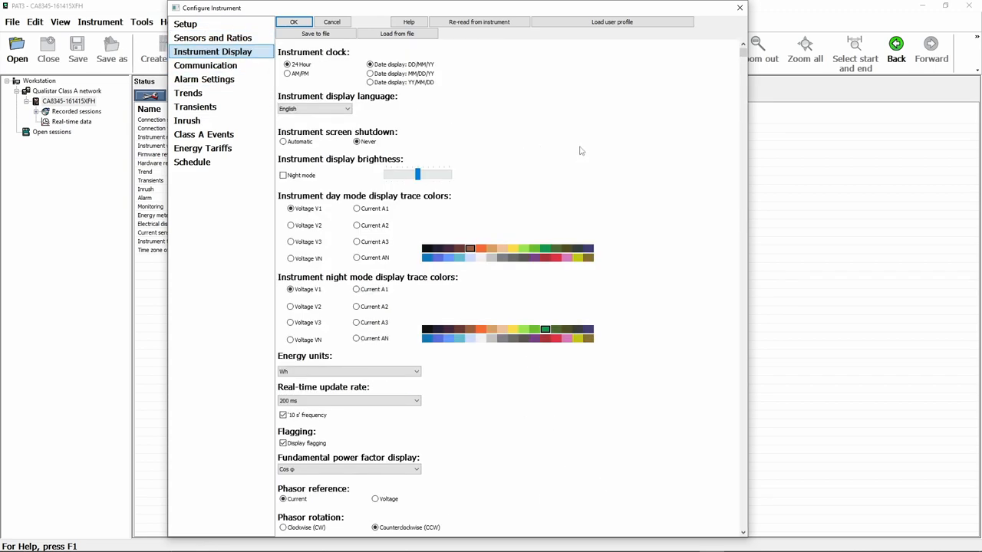
pyautogui.moveTo(503, 103)
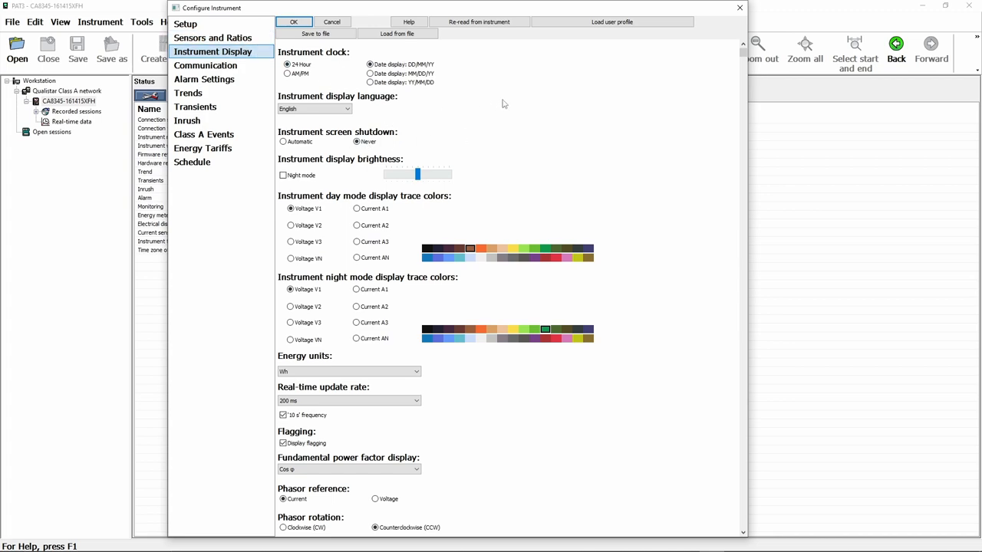
pyautogui.moveTo(386, 115)
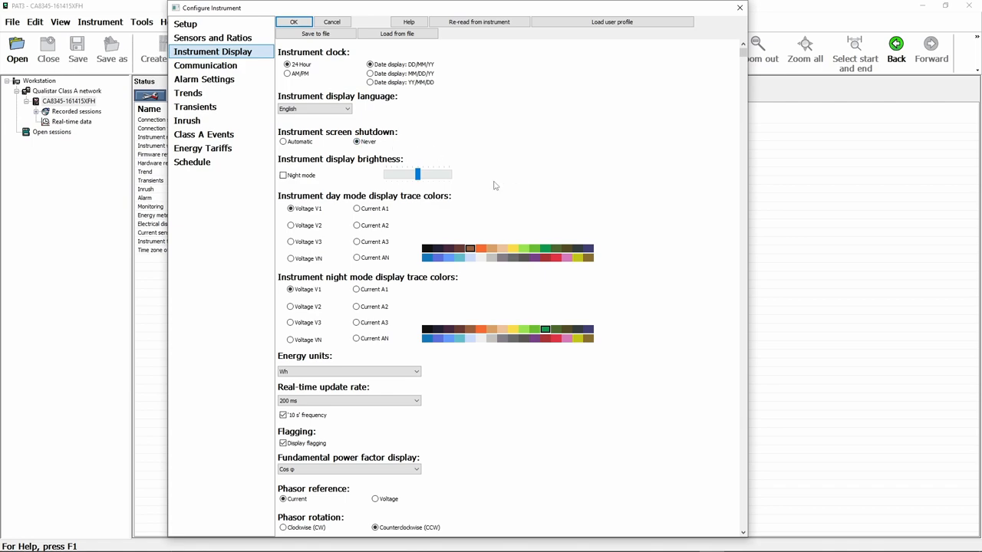
pyautogui.moveTo(419, 219)
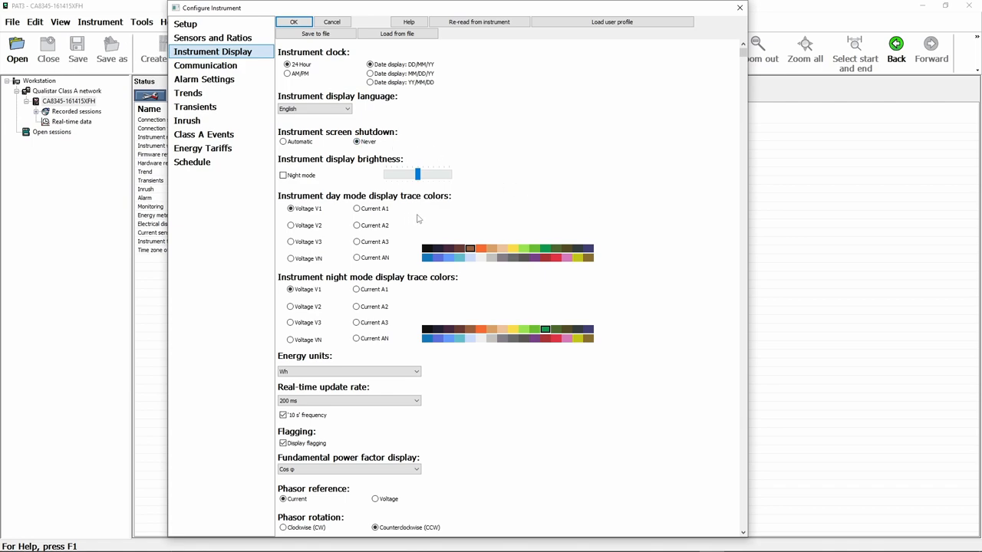
pyautogui.moveTo(616, 195)
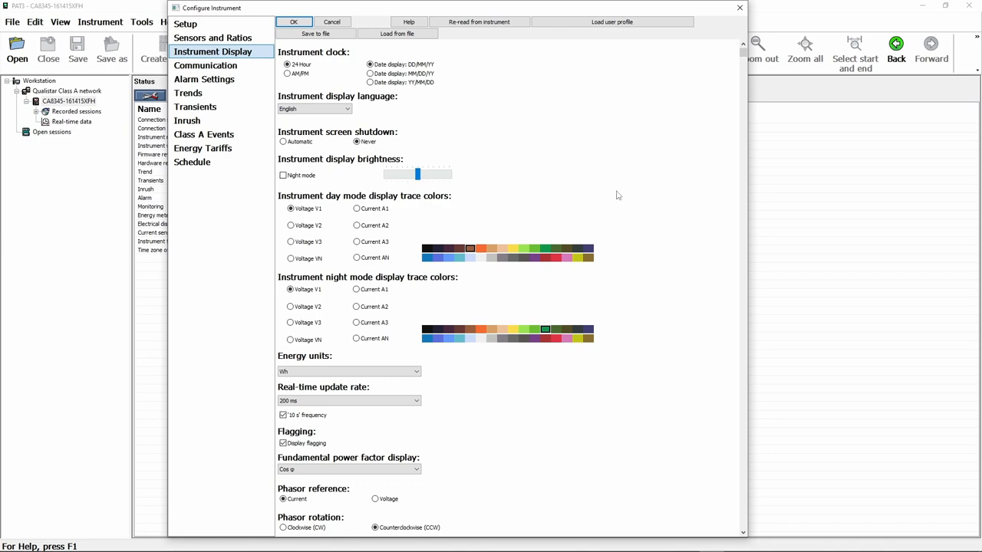
pyautogui.moveTo(626, 202)
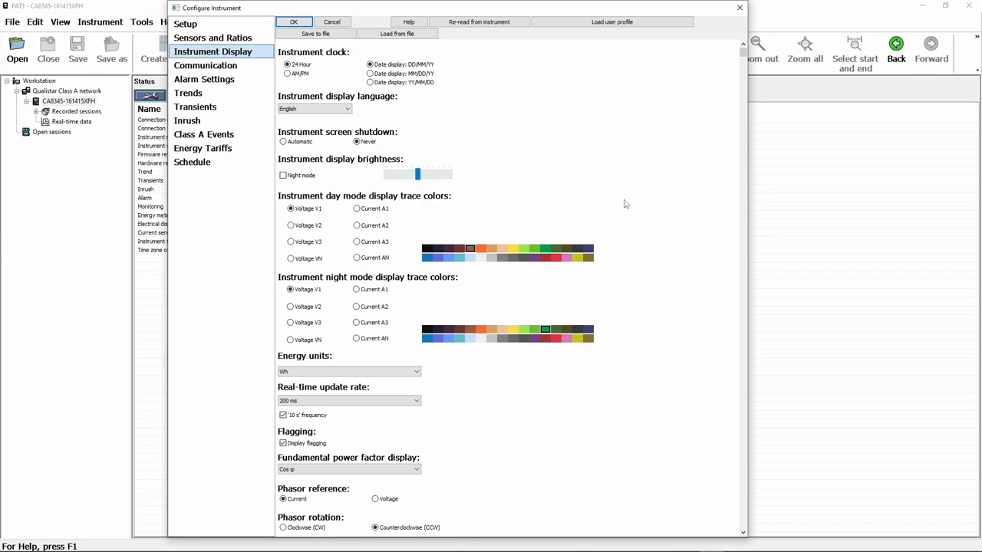
pyautogui.moveTo(668, 320)
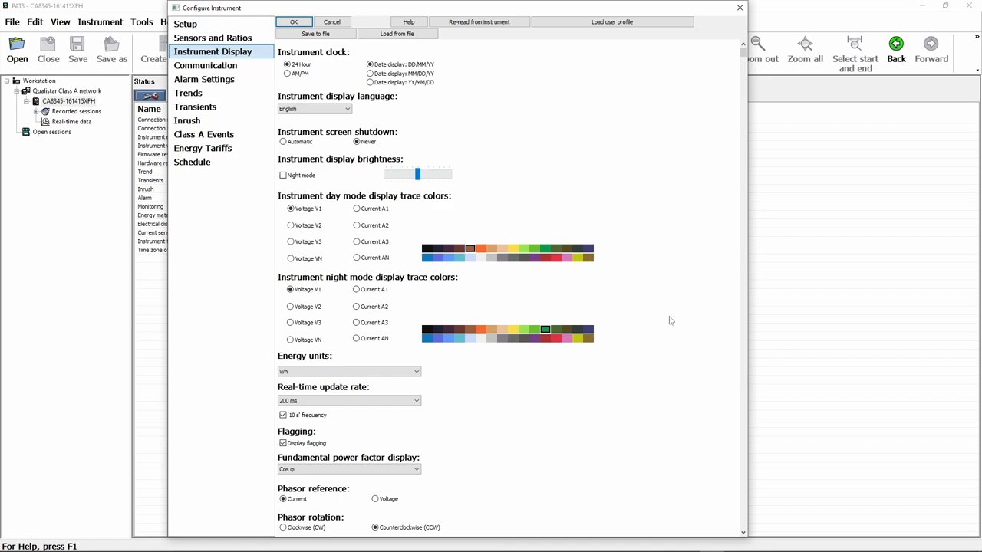
# Step: Scroll the Instrument Display page down to the phasor rotation and harmonic ratio options
pyautogui.scroll(-3)
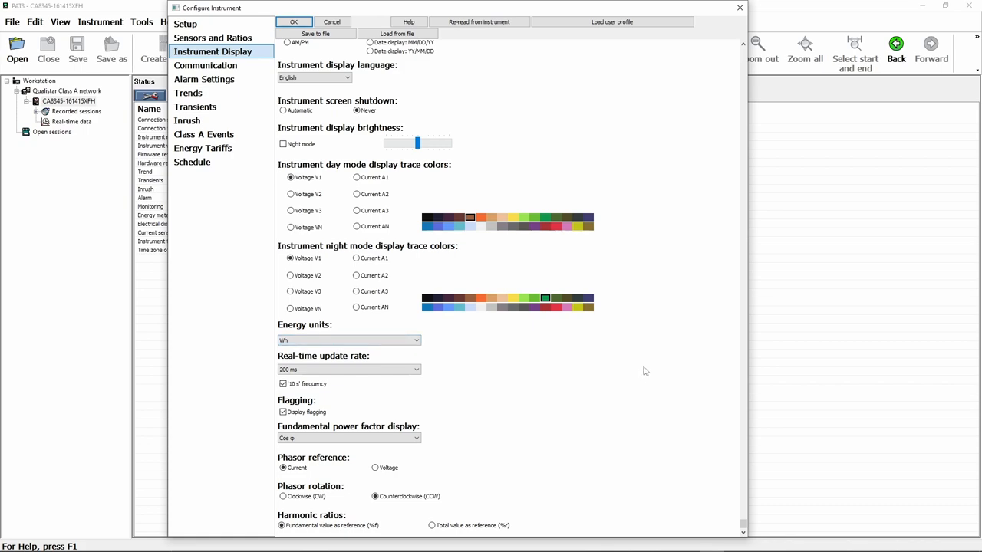
pyautogui.moveTo(515, 387)
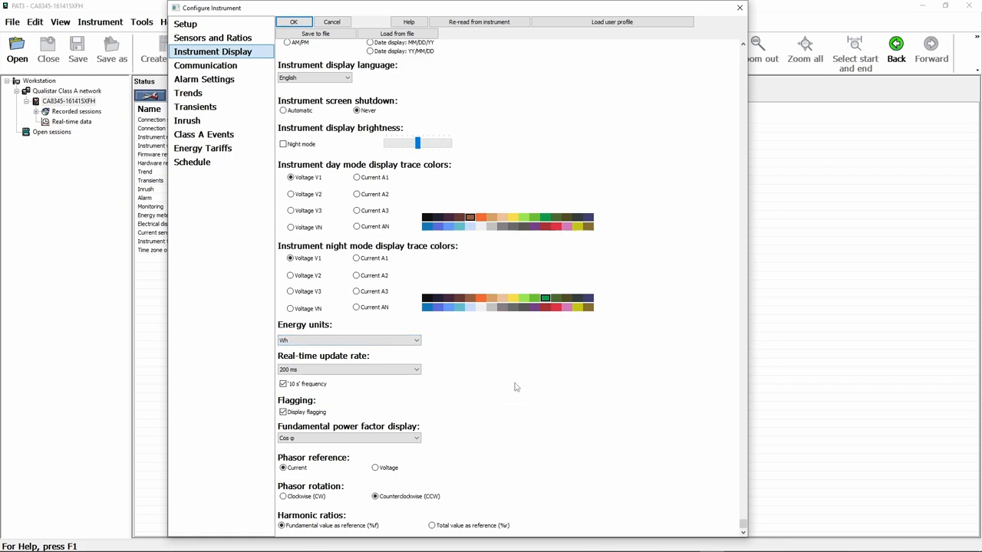
pyautogui.moveTo(230, 478)
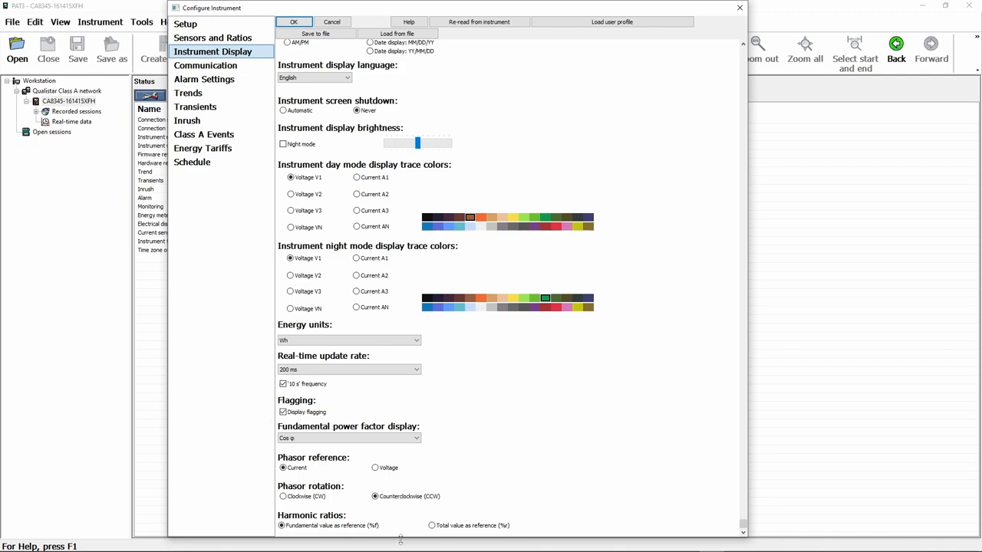
# Step: Show the Communication page with IRD communications, instrument name, password and alarm email
pyautogui.click(206, 65)
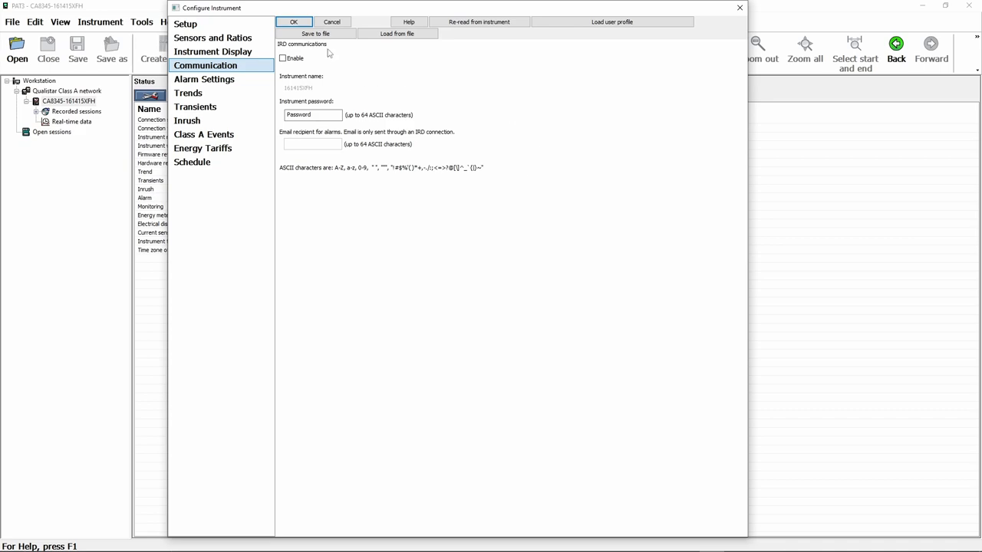
pyautogui.moveTo(516, 187)
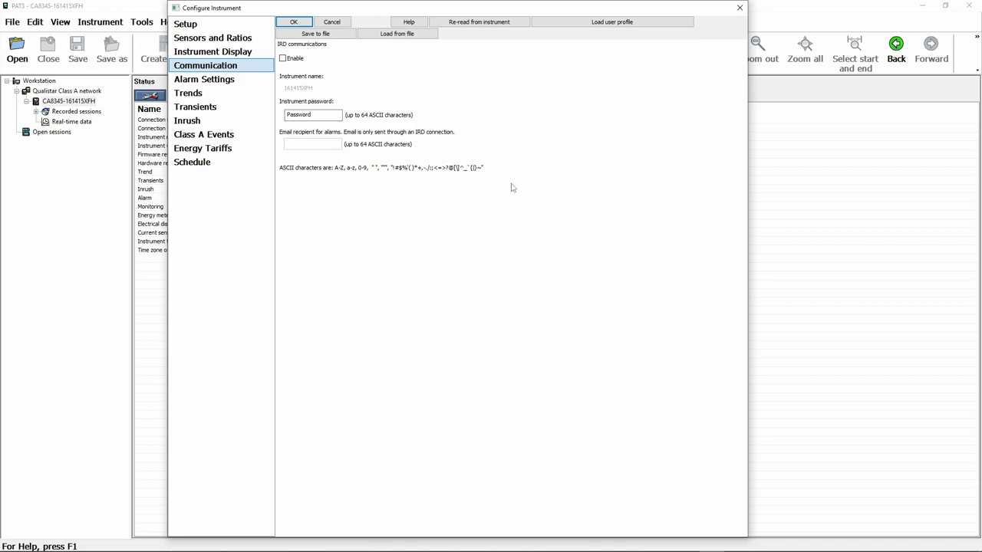
pyautogui.moveTo(463, 160)
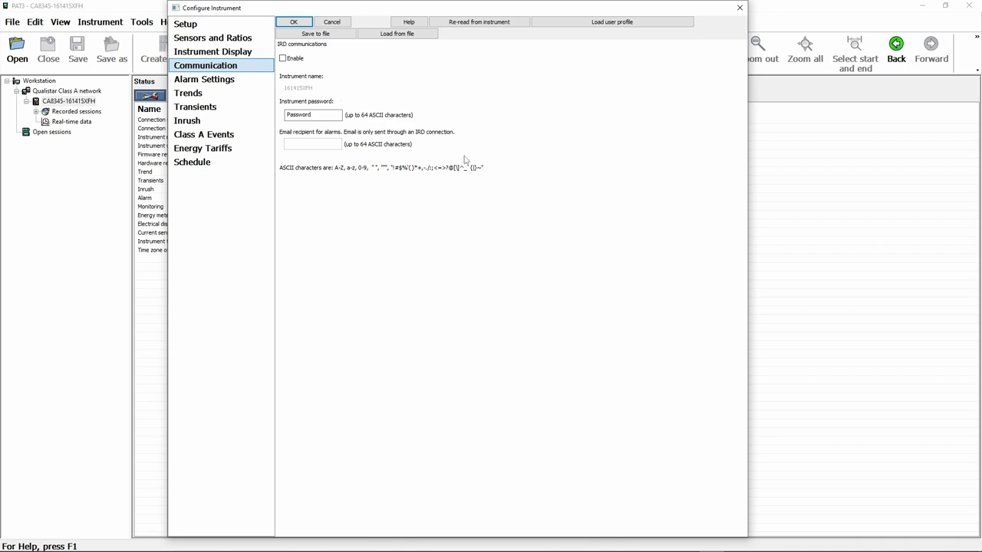
# Step: Show the Alarm Settings page listing the two enabled alarm conditions and maximum alarm count
pyautogui.click(204, 80)
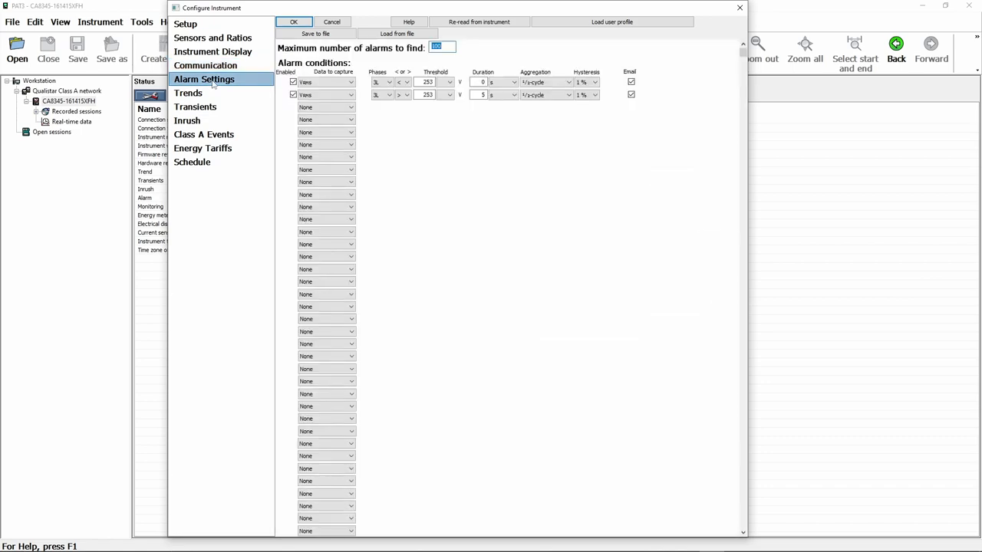
pyautogui.moveTo(478, 267)
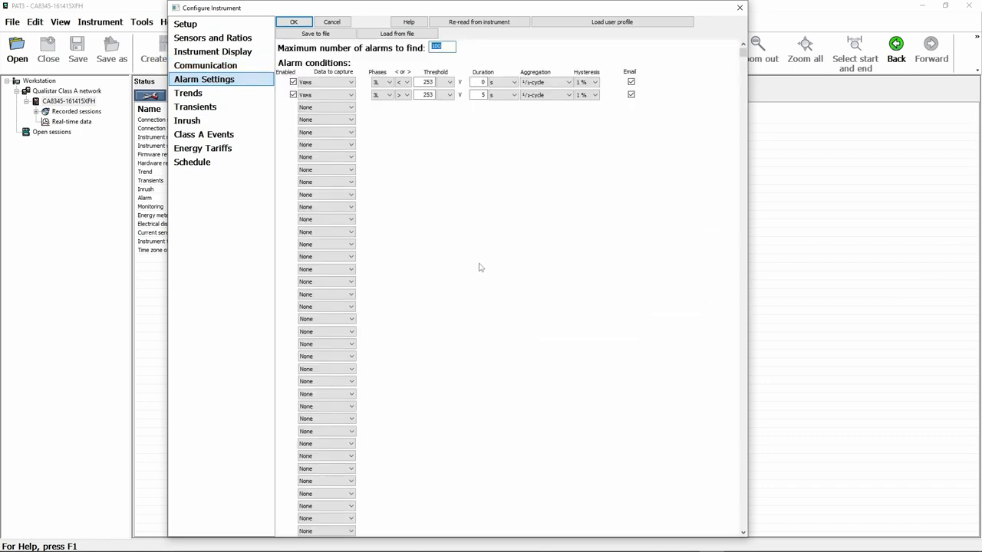
pyautogui.moveTo(591, 243)
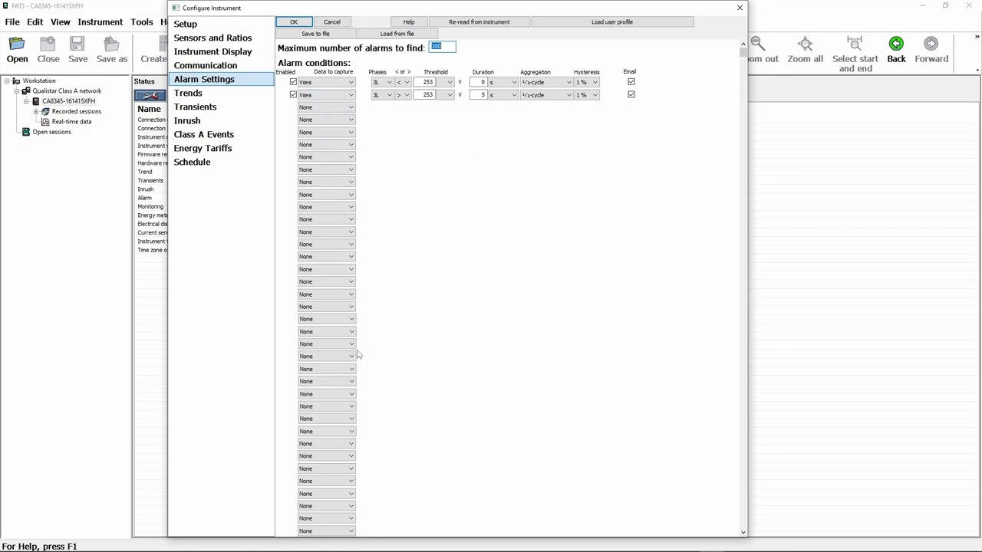
pyautogui.moveTo(279, 102)
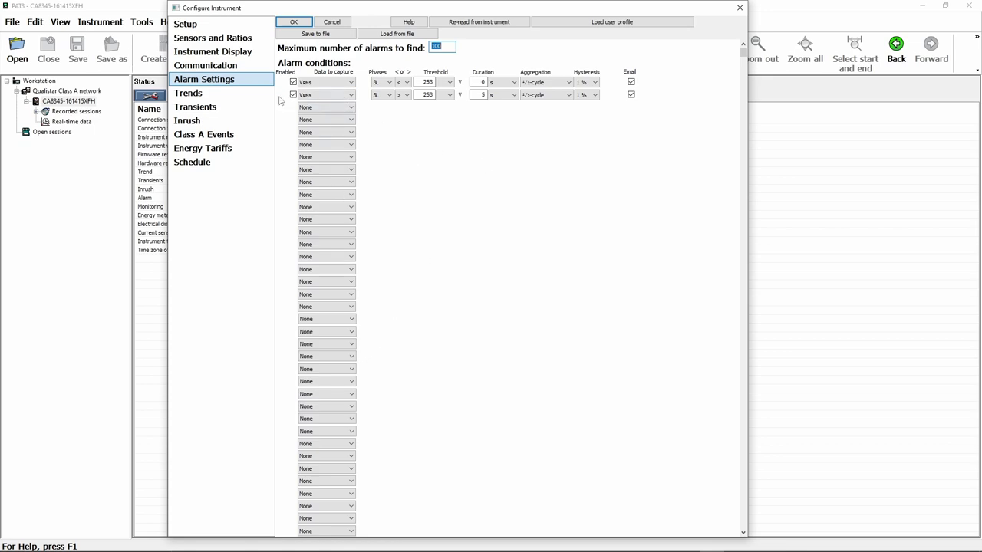
# Step: Review Trends recorded-data choices for configurations 2 and 1, then move to the Transients page
pyautogui.click(187, 94)
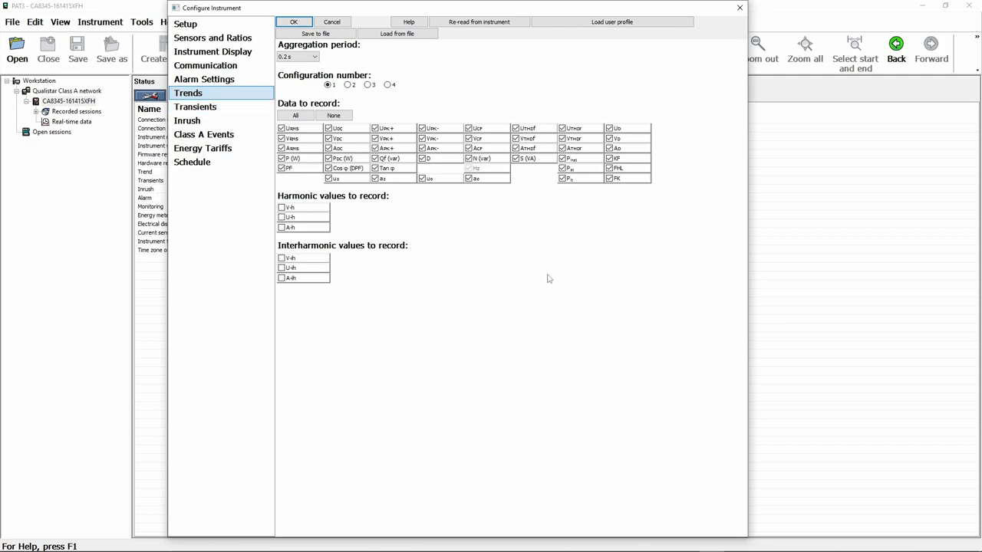
pyautogui.click(347, 84)
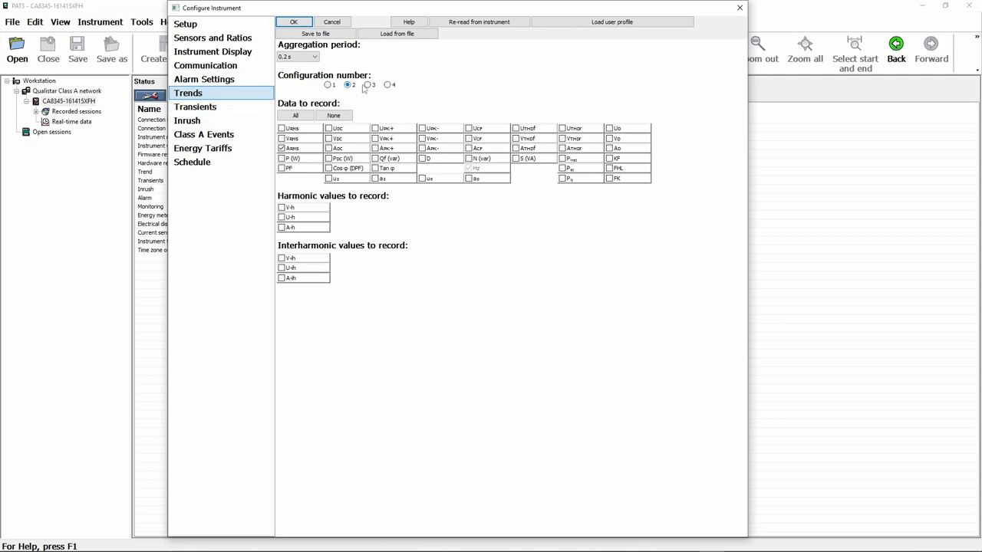
pyautogui.click(328, 84)
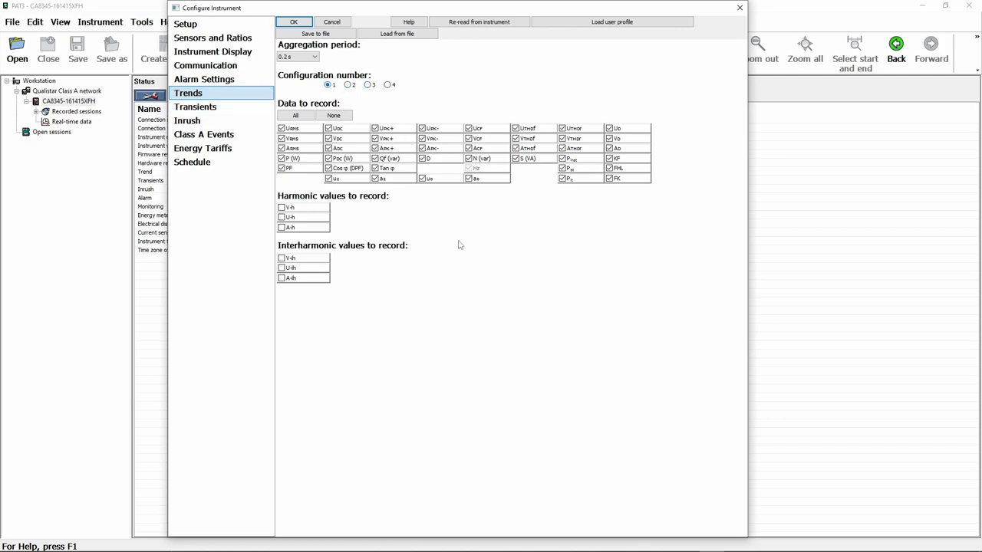
pyautogui.moveTo(398, 345)
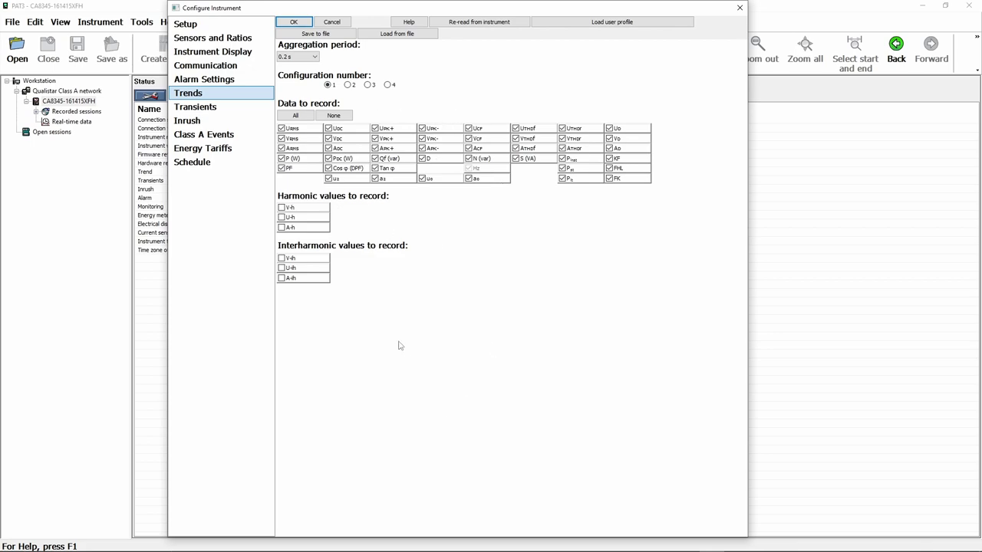
pyautogui.click(194, 108)
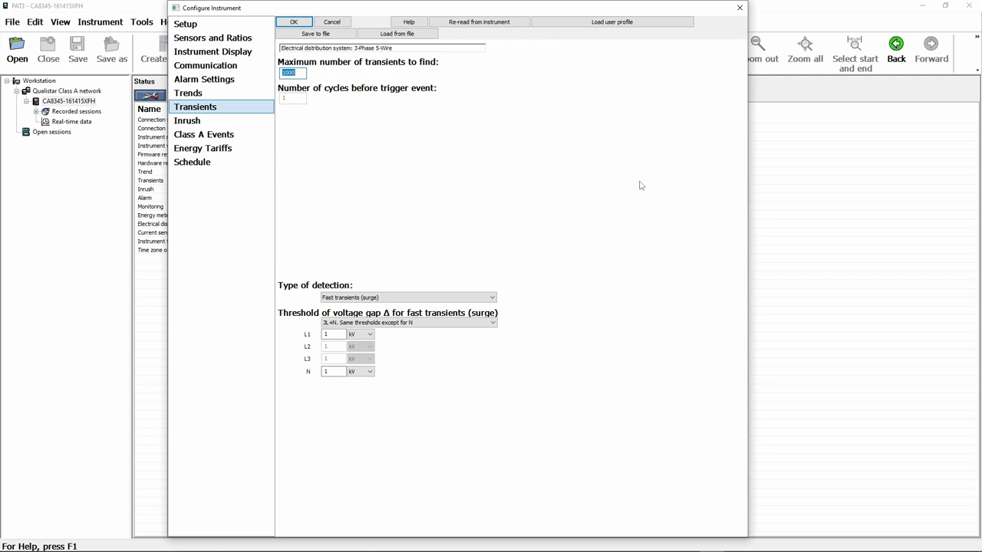
pyautogui.moveTo(537, 230)
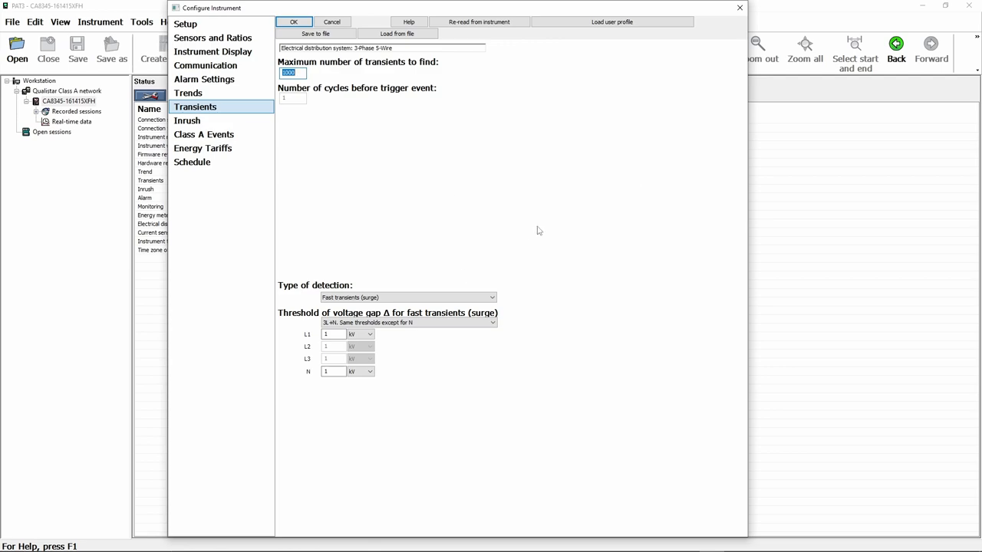
pyautogui.moveTo(310, 197)
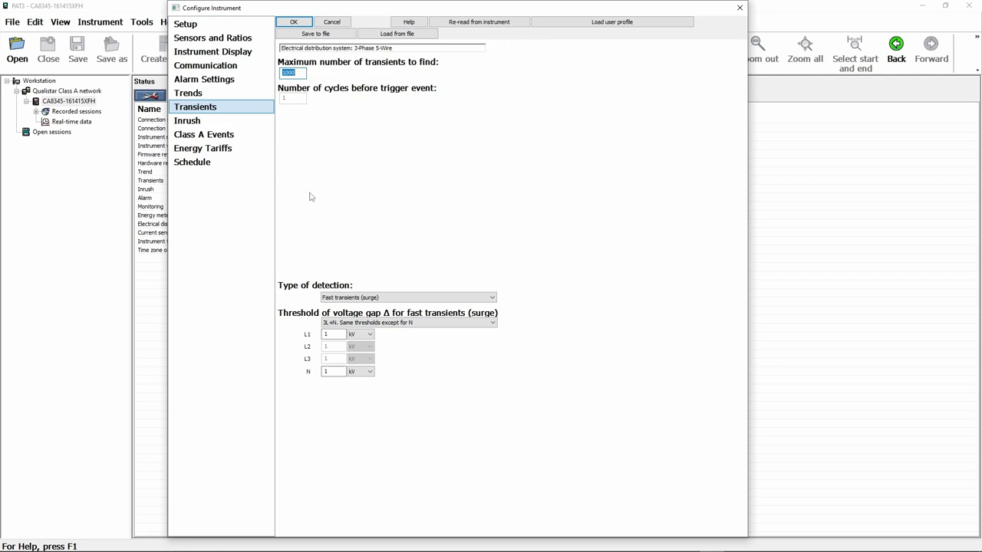
# Step: Switch the configuration window to the Inrush page showing mode, threshold, channel and hysteresis
pyautogui.click(187, 120)
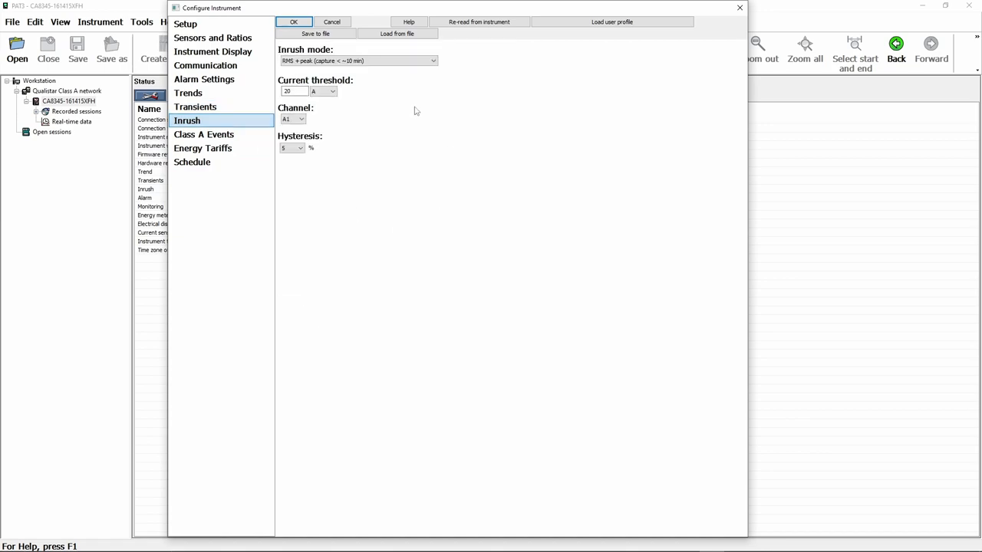
pyautogui.moveTo(270, 250)
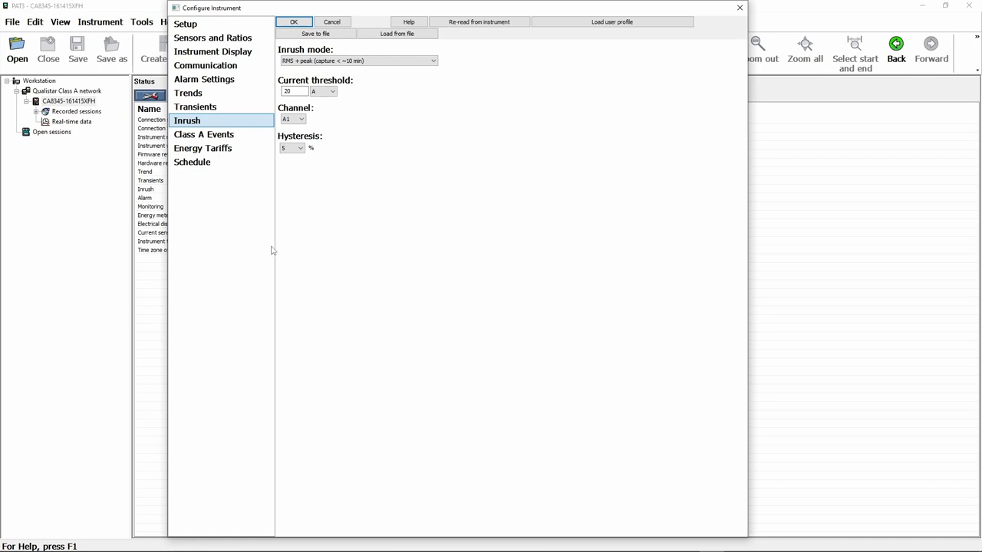
# Step: Review the Class A event thresholds, then the Energy Tariffs page with currency and base tariff
pyautogui.click(202, 135)
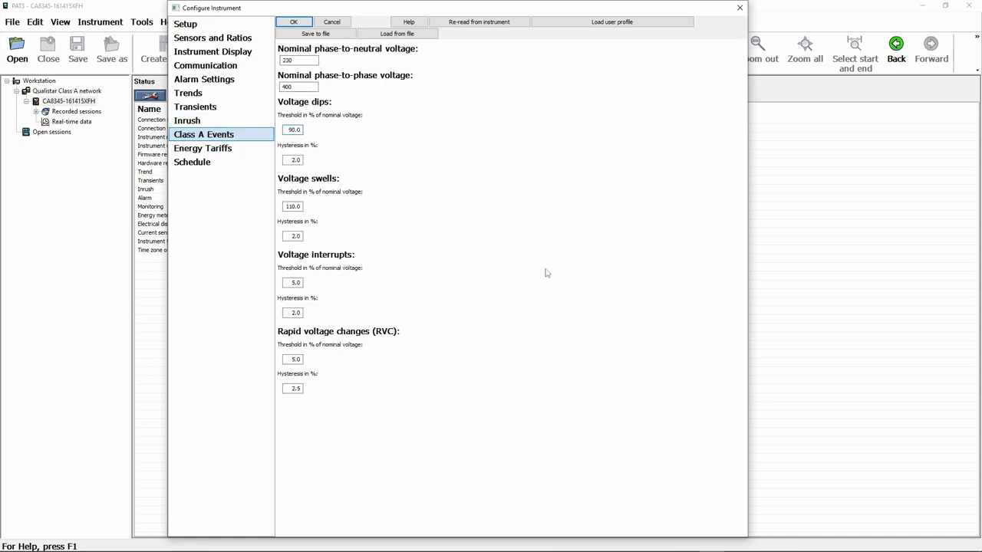
pyautogui.moveTo(497, 419)
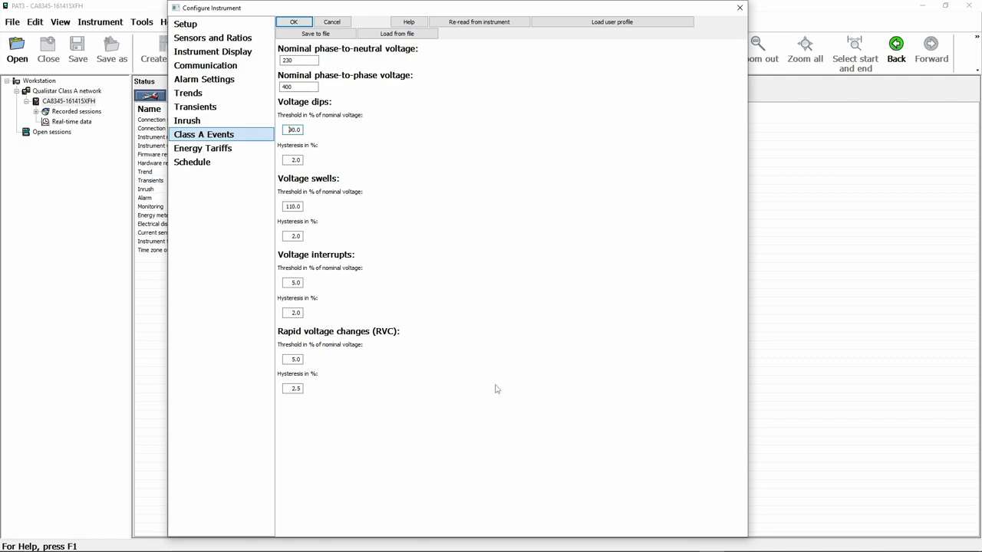
pyautogui.moveTo(512, 129)
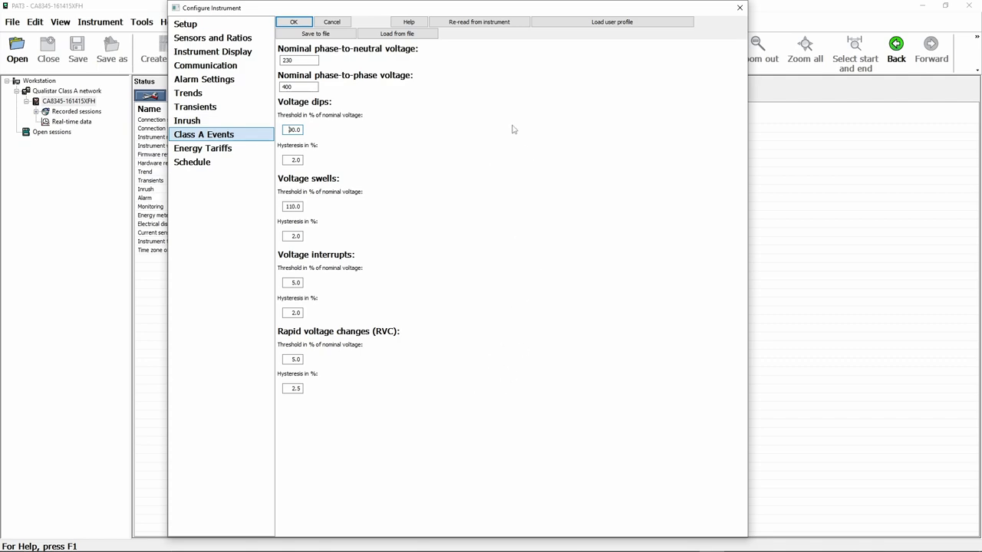
pyautogui.click(202, 148)
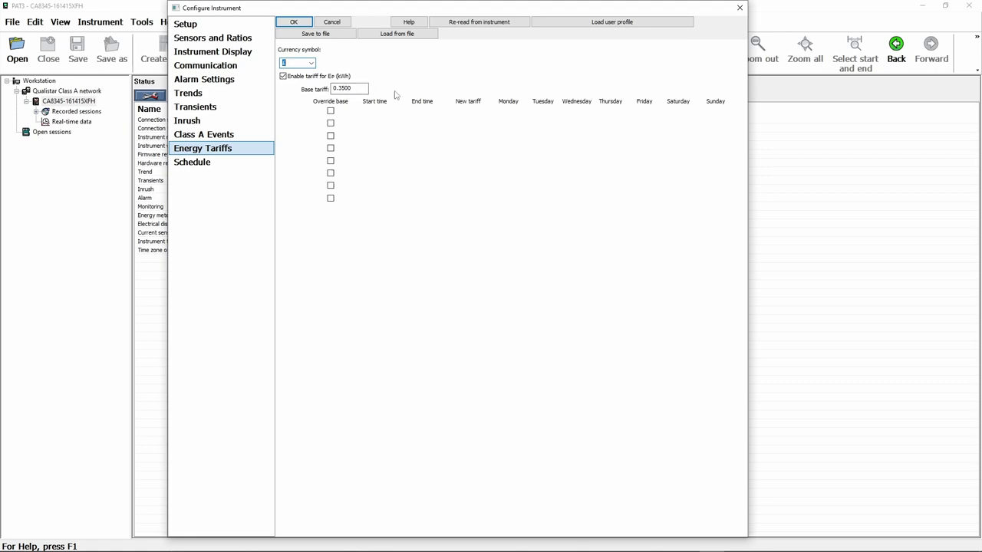
pyautogui.moveTo(347, 200)
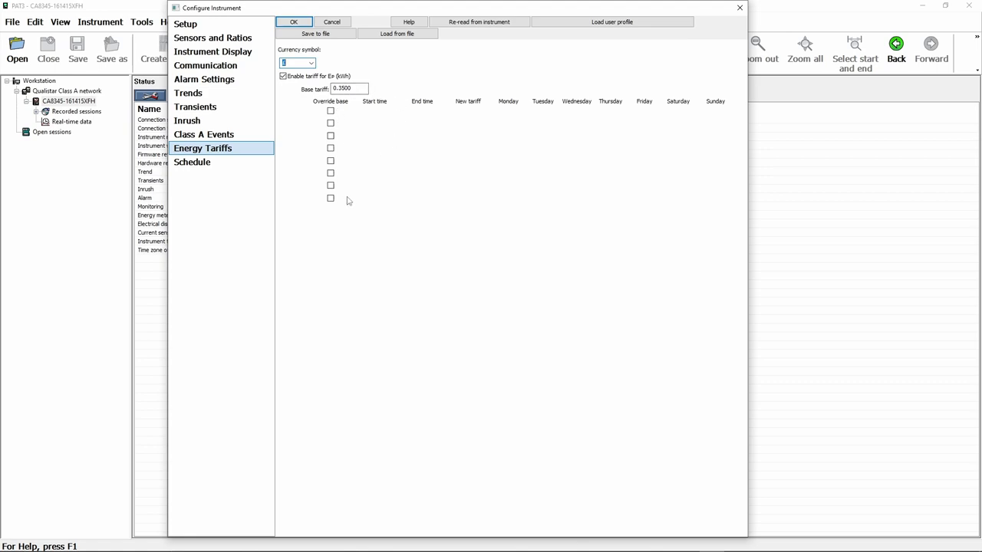
pyautogui.moveTo(386, 240)
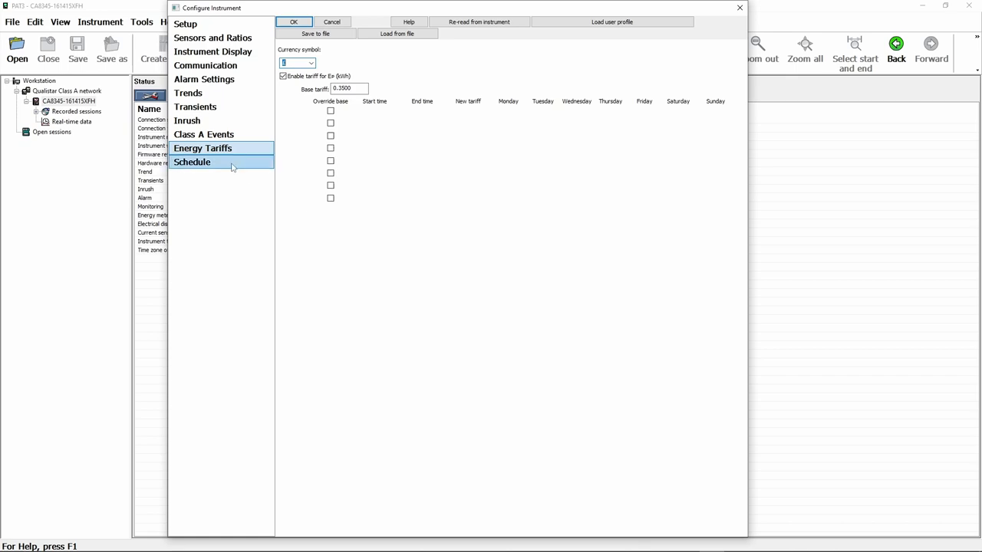
# Step: Review the recording Schedule page, then return to the distribution system Setup page
pyautogui.click(192, 163)
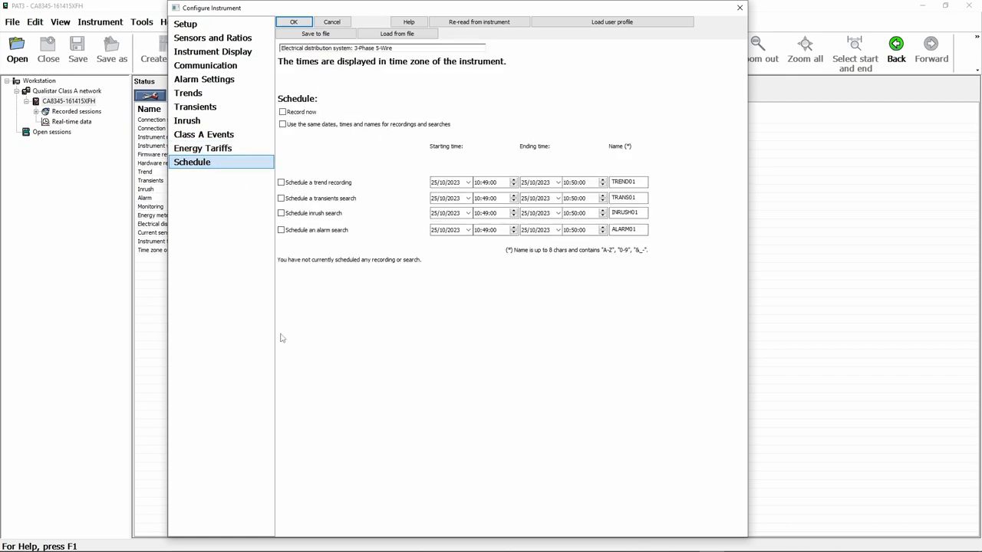
pyautogui.moveTo(399, 325)
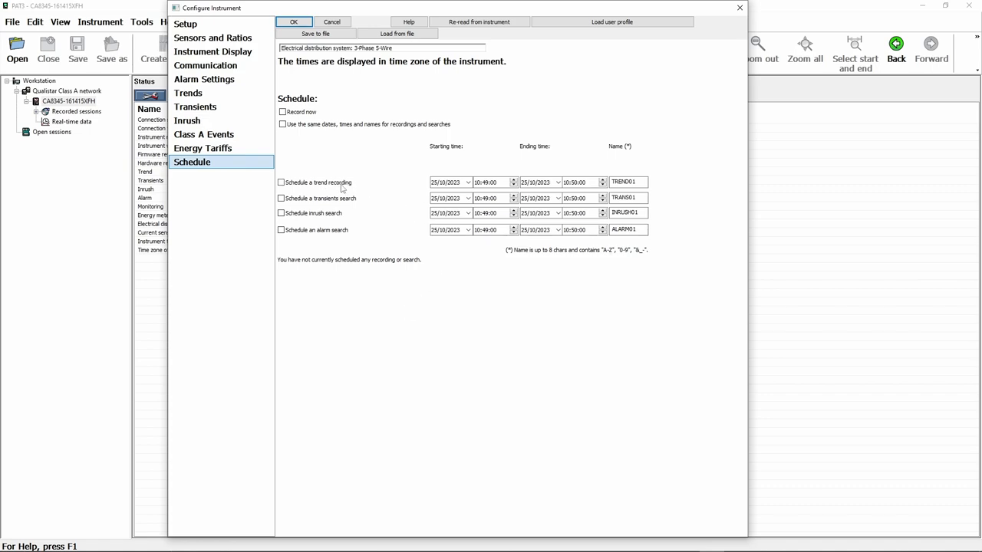
pyautogui.moveTo(356, 244)
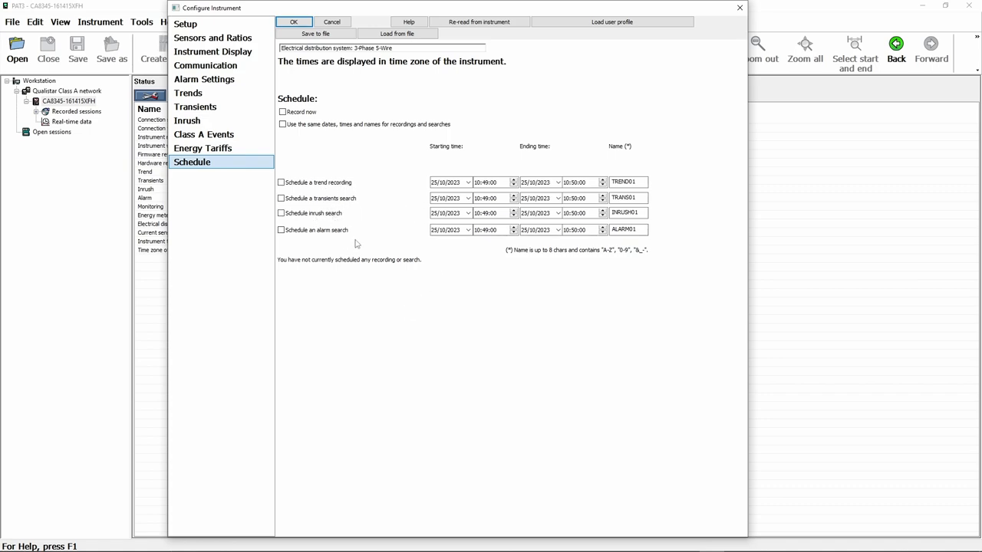
pyautogui.moveTo(299, 178)
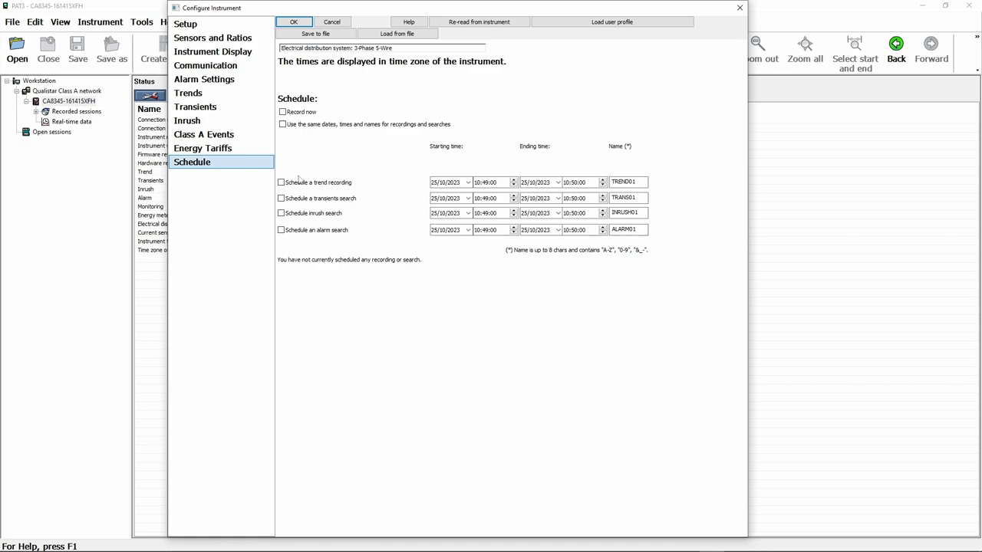
pyautogui.moveTo(566, 319)
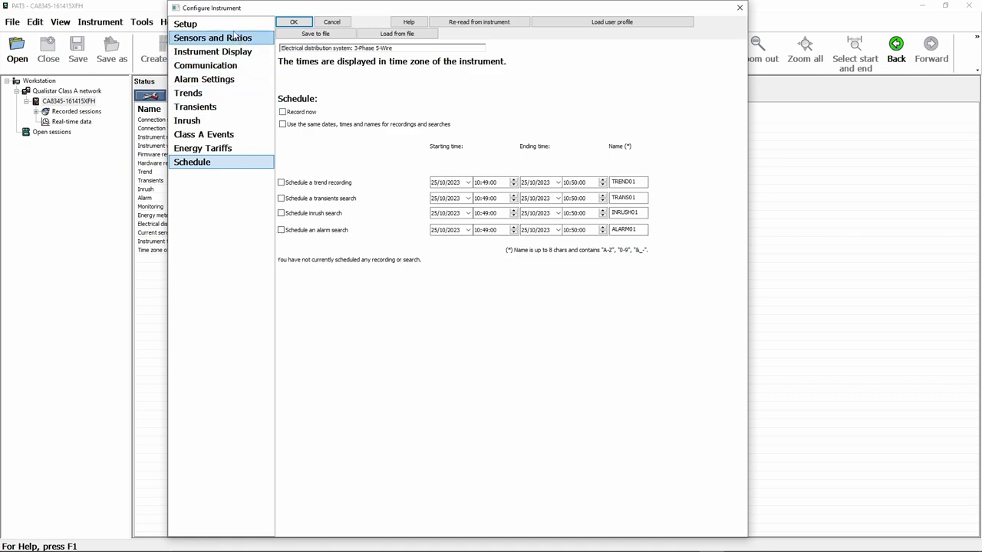
pyautogui.click(184, 24)
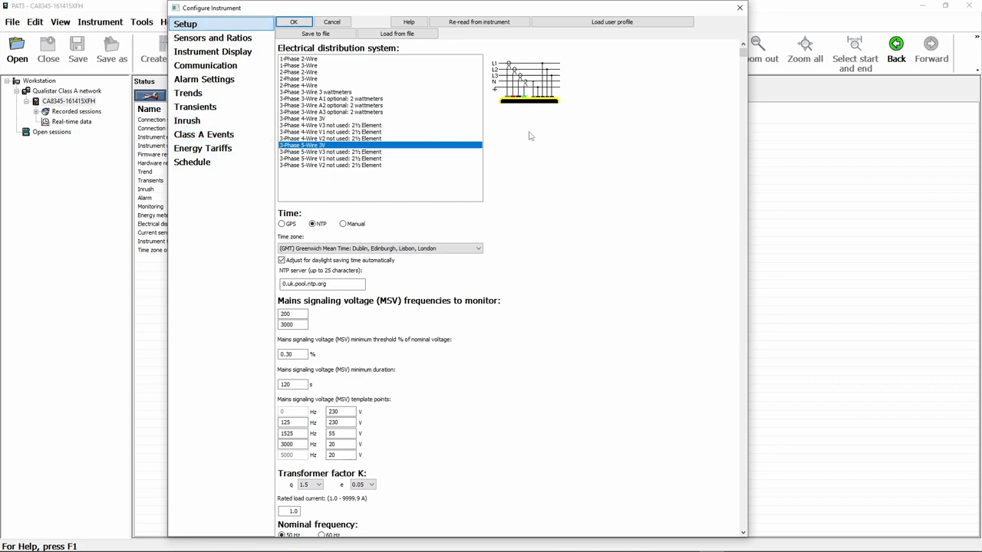
pyautogui.moveTo(188, 119)
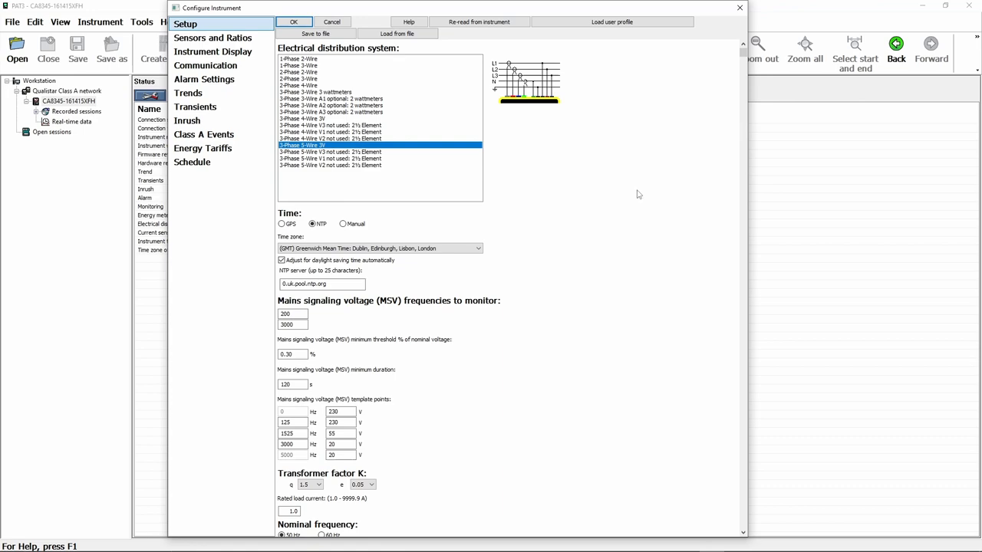
pyautogui.moveTo(741, 23)
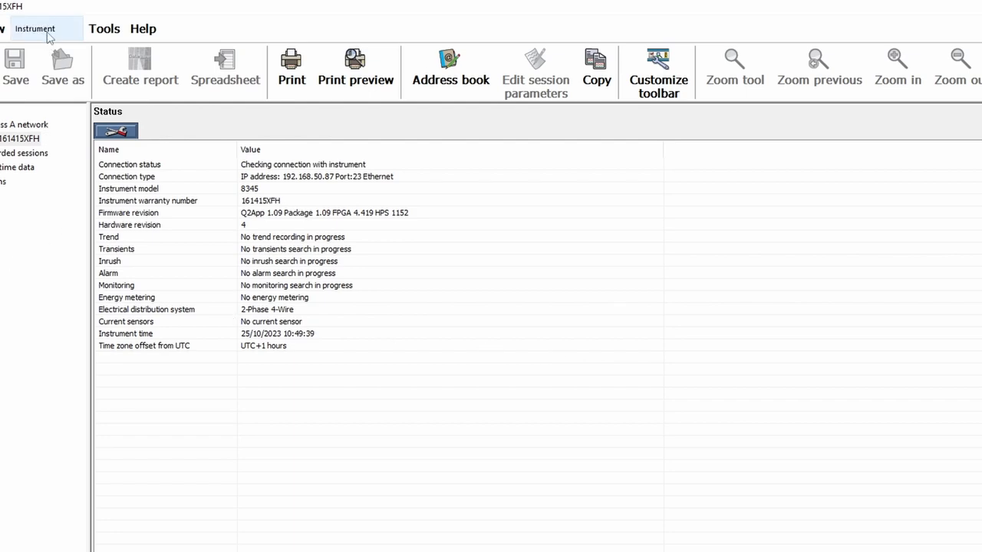
# Step: Bring up the monitoring configuration: 230 V, 50 Hz, EN50160 test scheduled 25/10/2023 to 01/11/2023
pyautogui.click(33, 28)
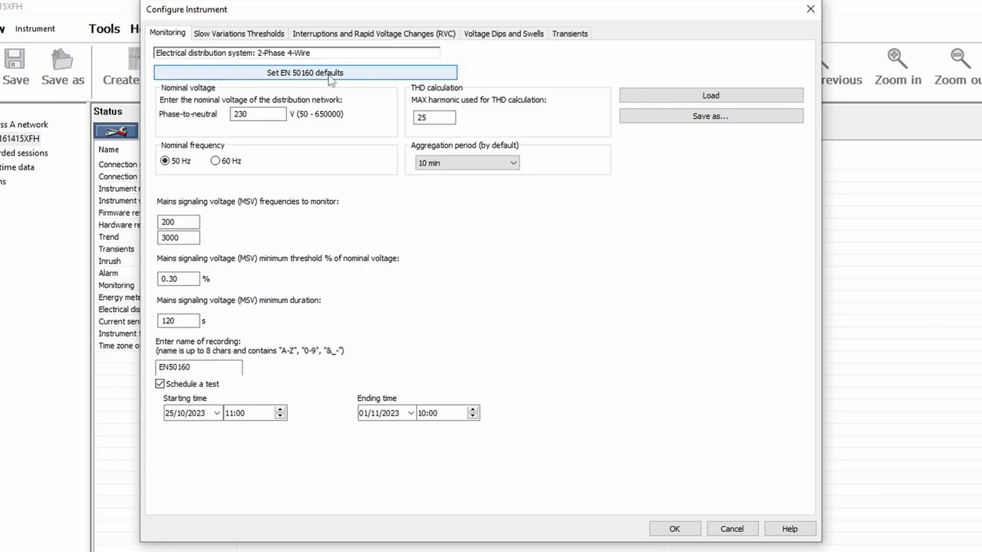
pyautogui.moveTo(356, 80)
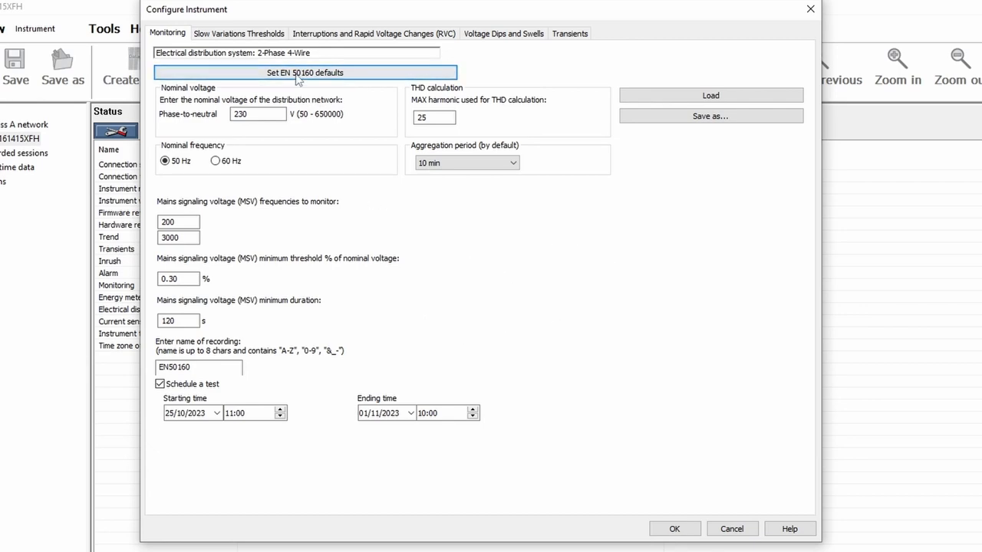
pyautogui.moveTo(514, 279)
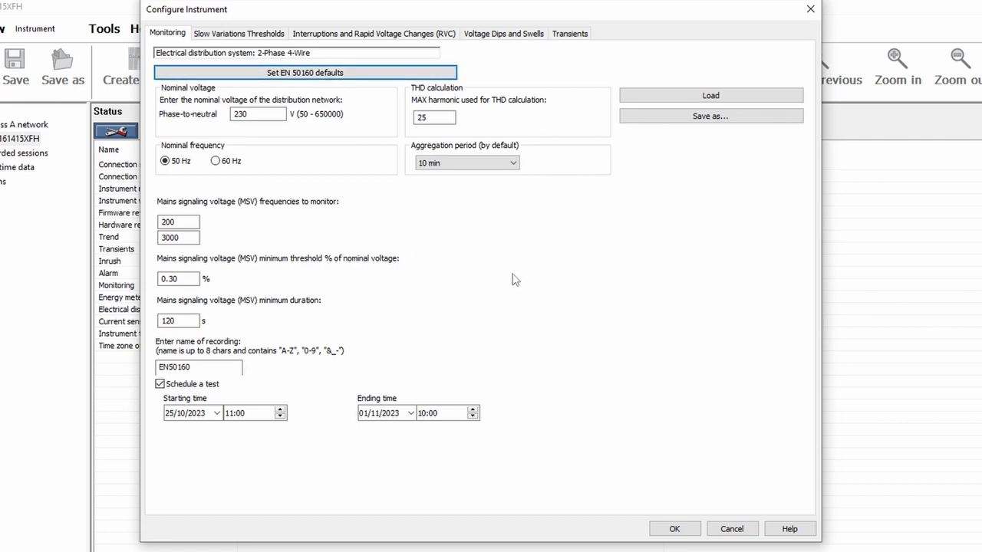
pyautogui.moveTo(264, 129)
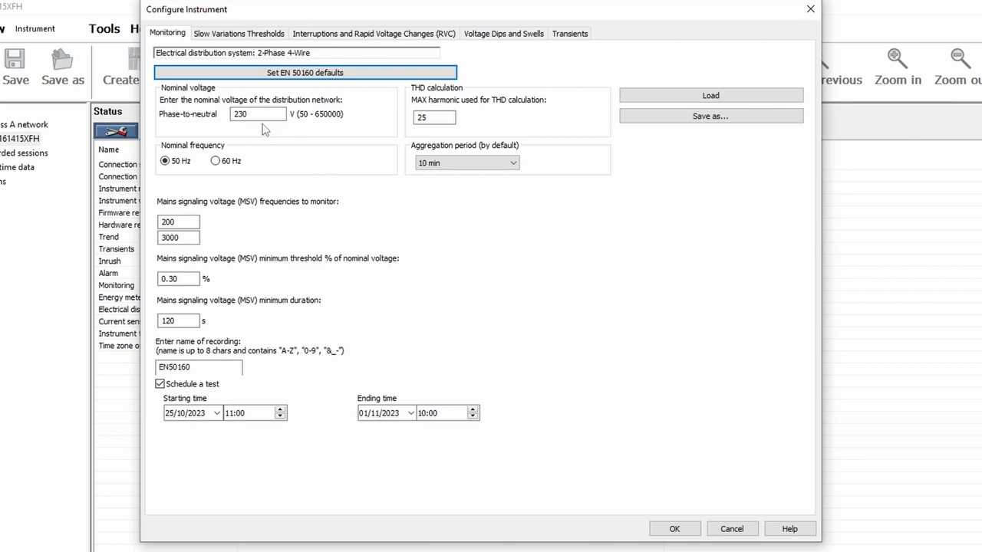
pyautogui.moveTo(529, 190)
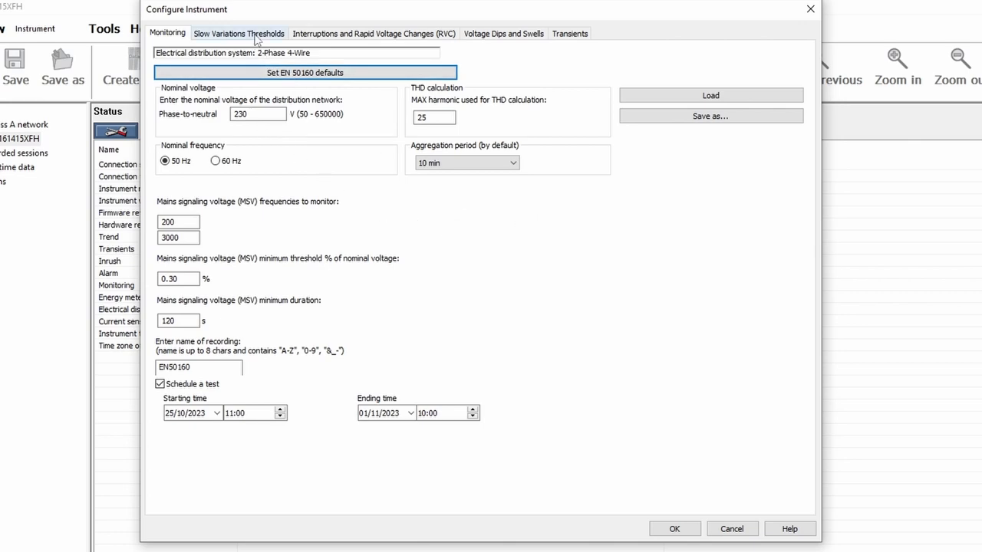
pyautogui.click(240, 34)
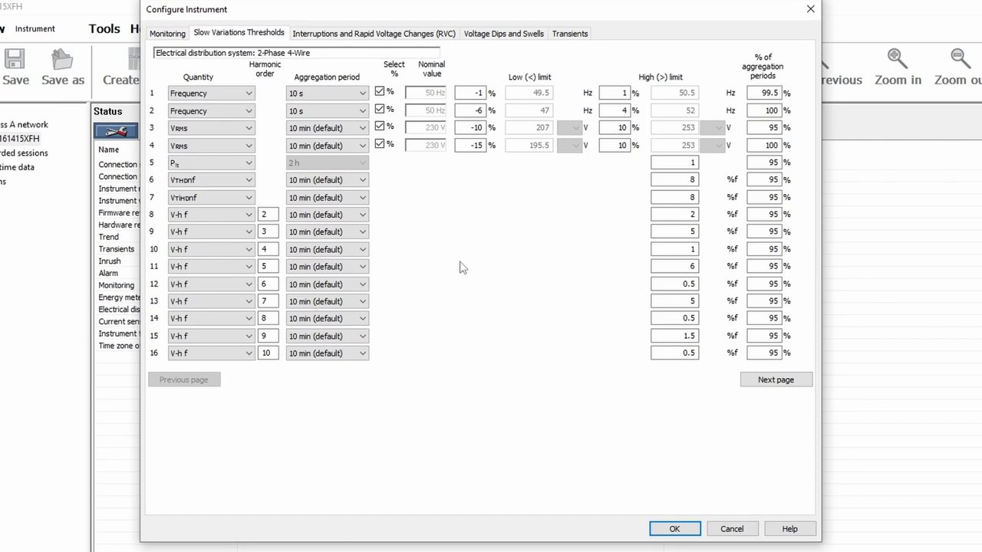
pyautogui.moveTo(491, 267)
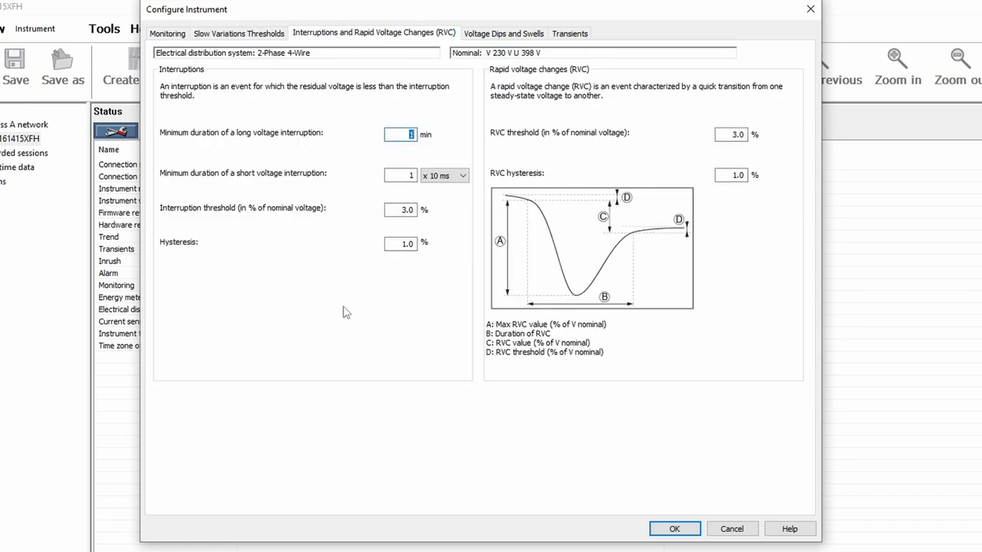
pyautogui.moveTo(327, 323)
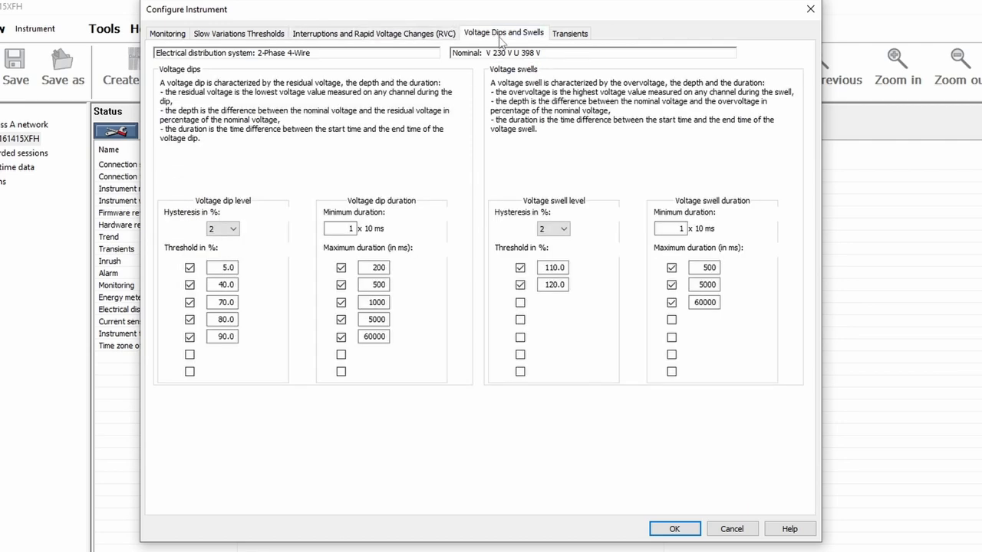
pyautogui.moveTo(568, 46)
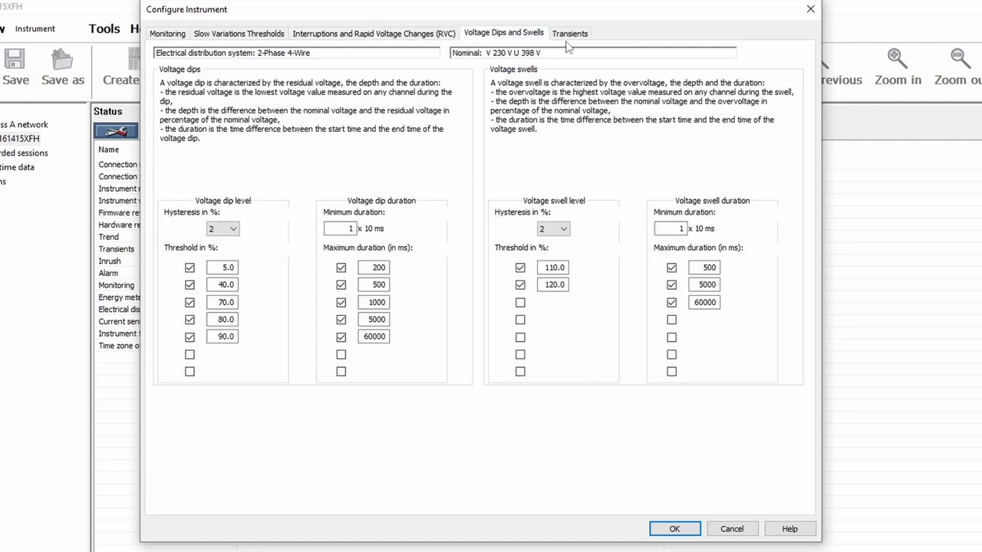
pyautogui.click(569, 34)
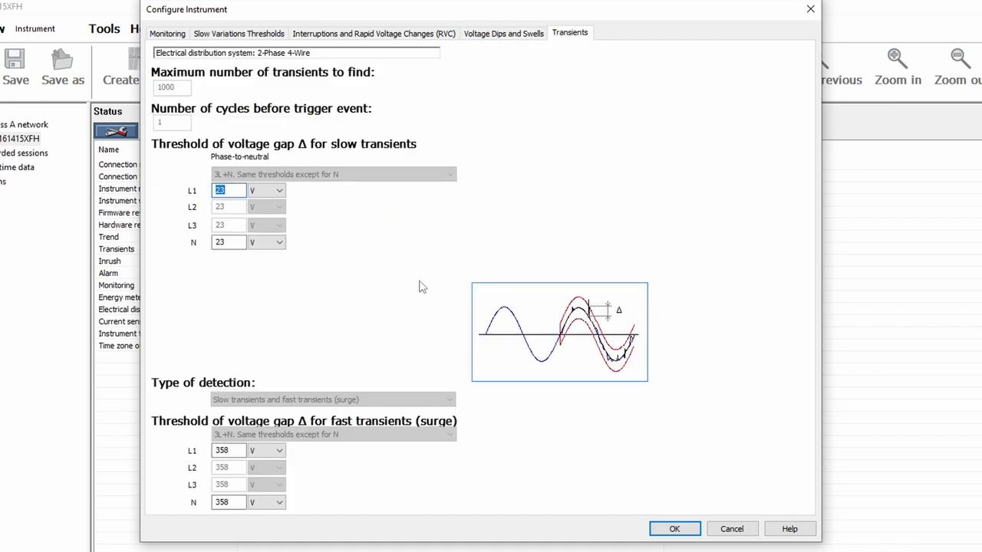
pyautogui.moveTo(707, 376)
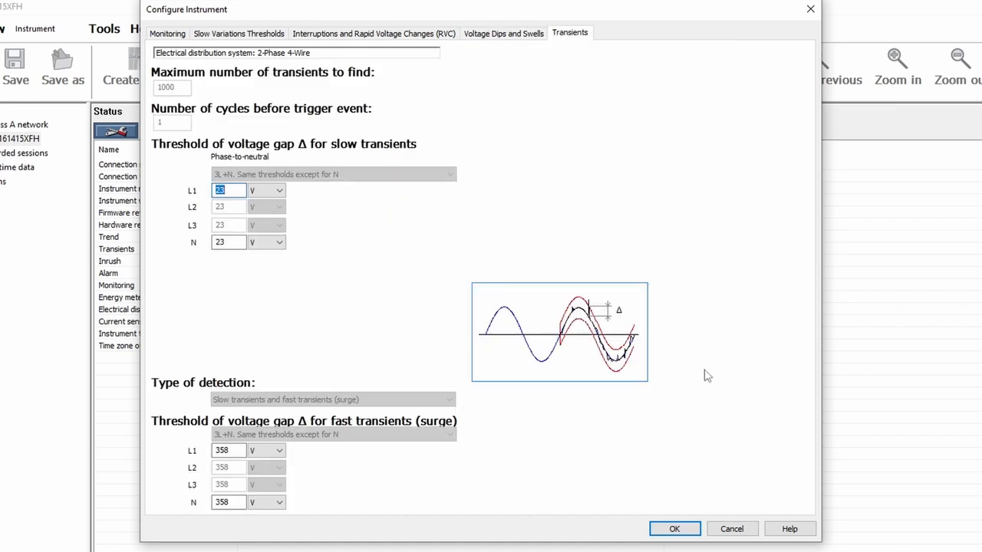
pyautogui.moveTo(490, 249)
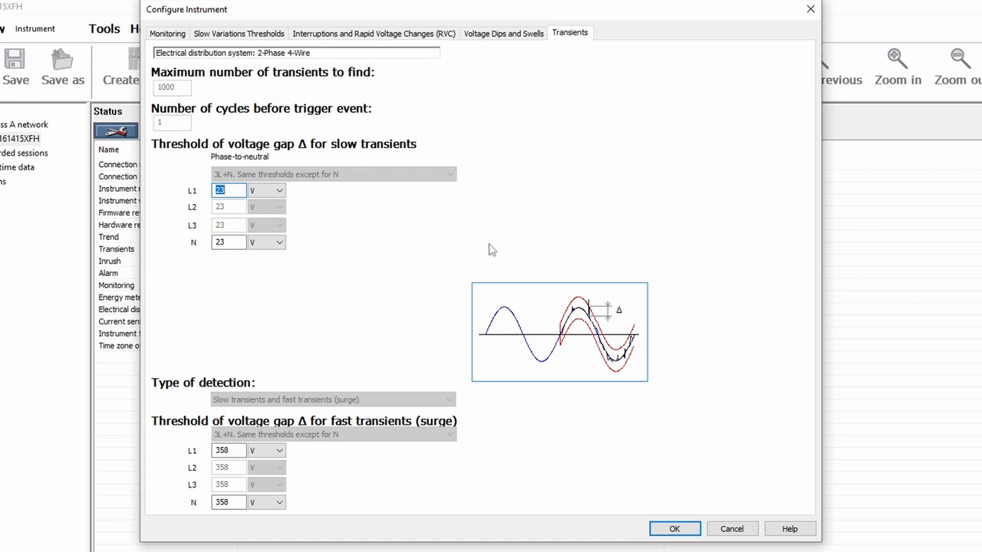
pyautogui.click(167, 33)
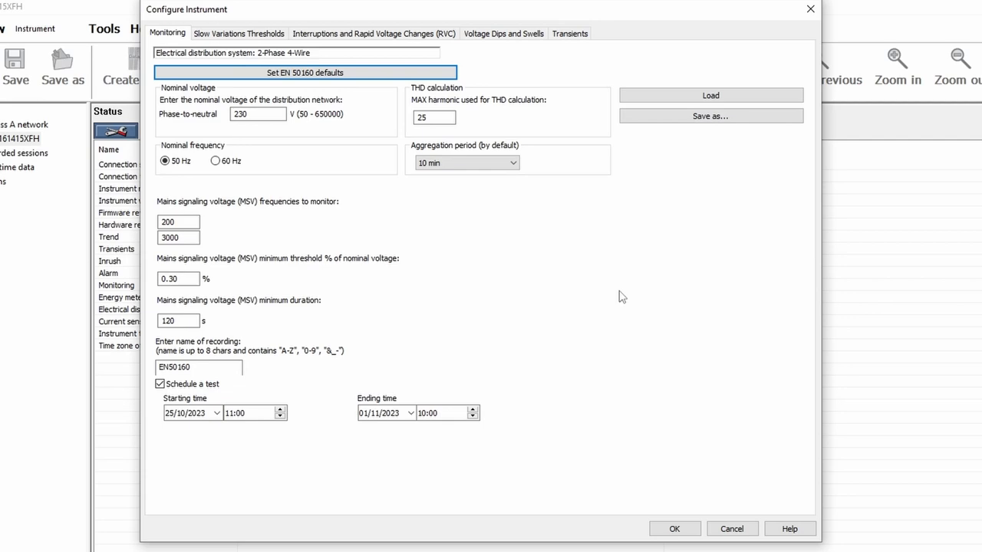
pyautogui.moveTo(625, 291)
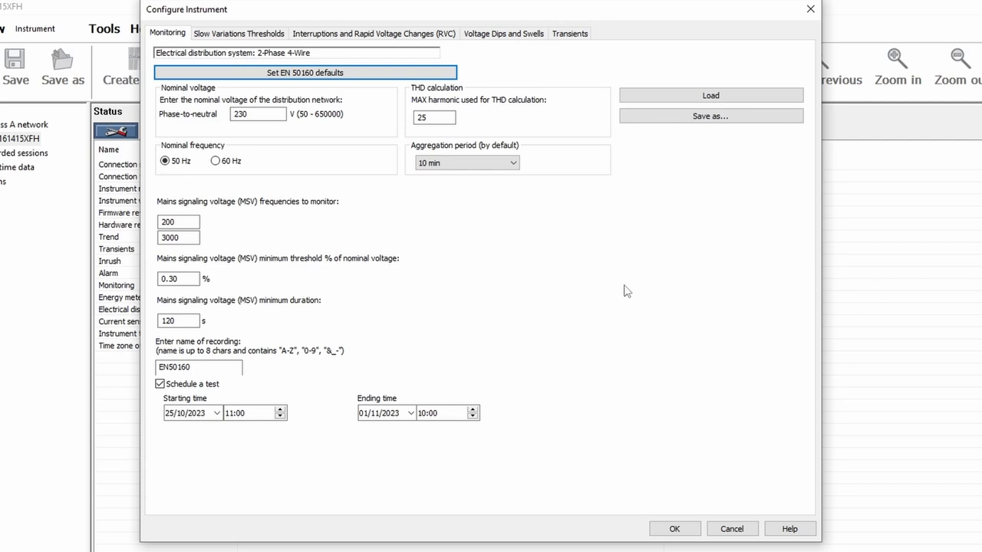
pyautogui.moveTo(570, 250)
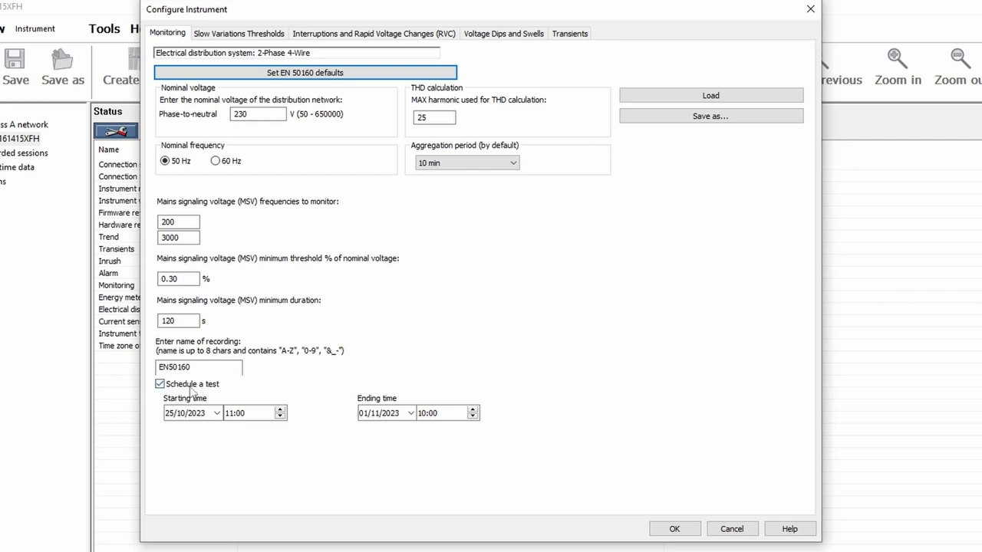
pyautogui.moveTo(493, 444)
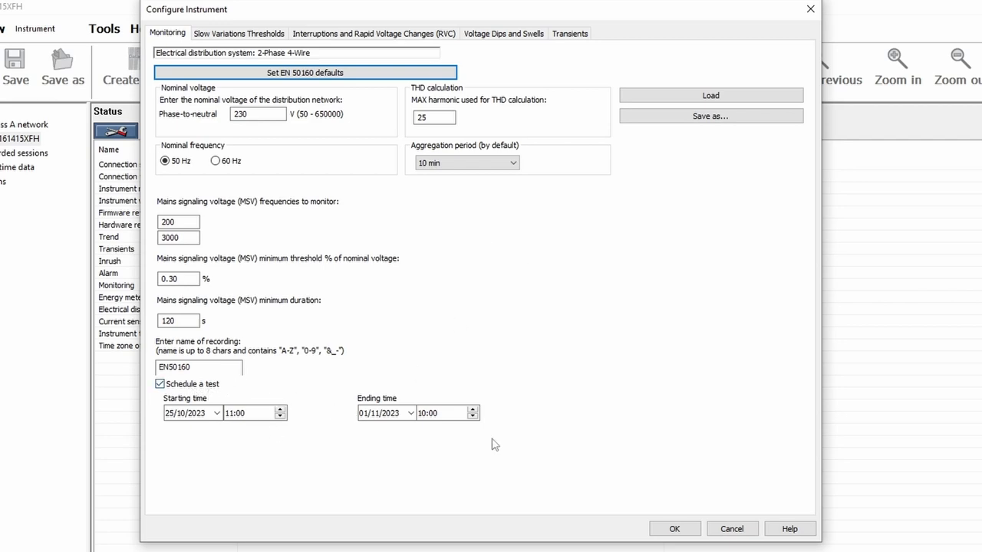
pyautogui.moveTo(396, 461)
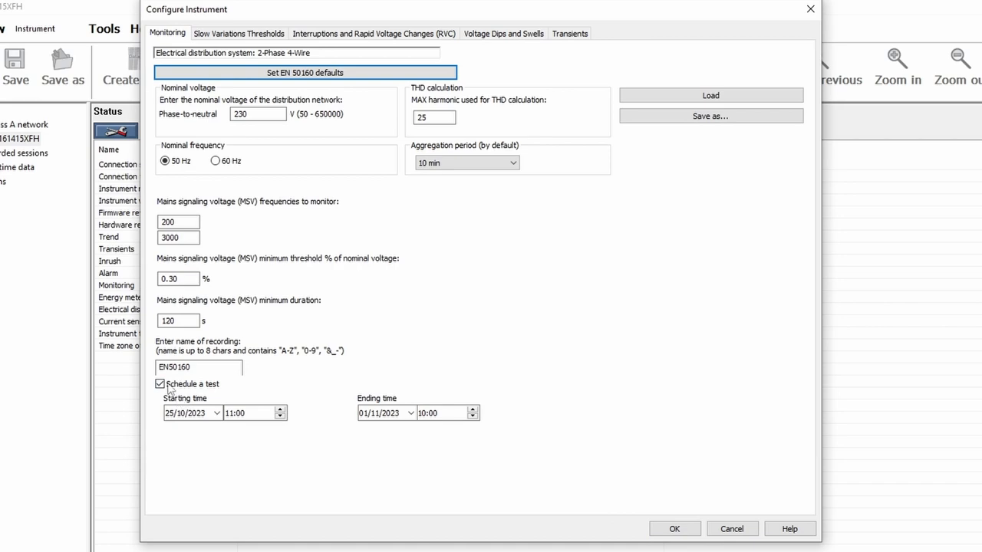
# Step: Uncheck 'Schedule a test' so the EN50160 start and end dates are removed
pyautogui.click(159, 383)
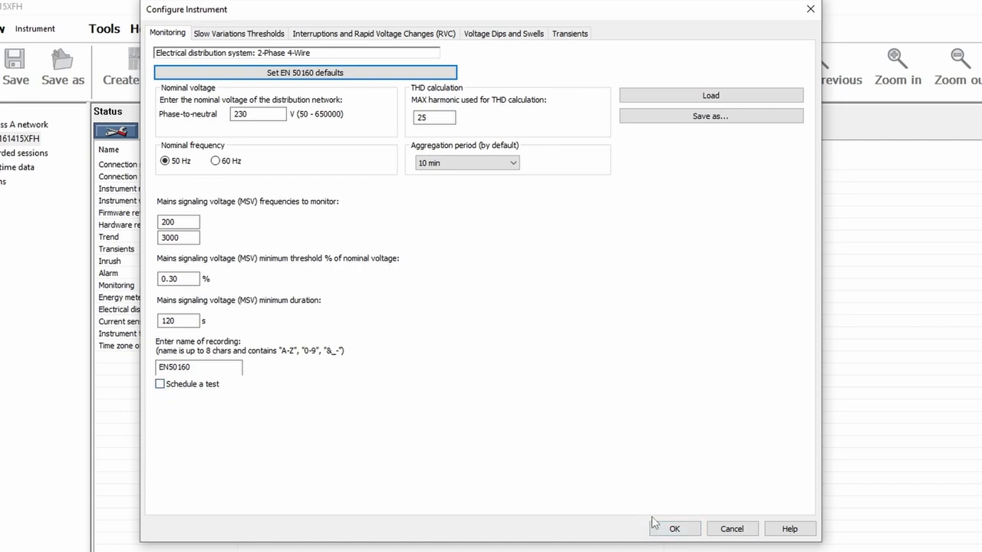